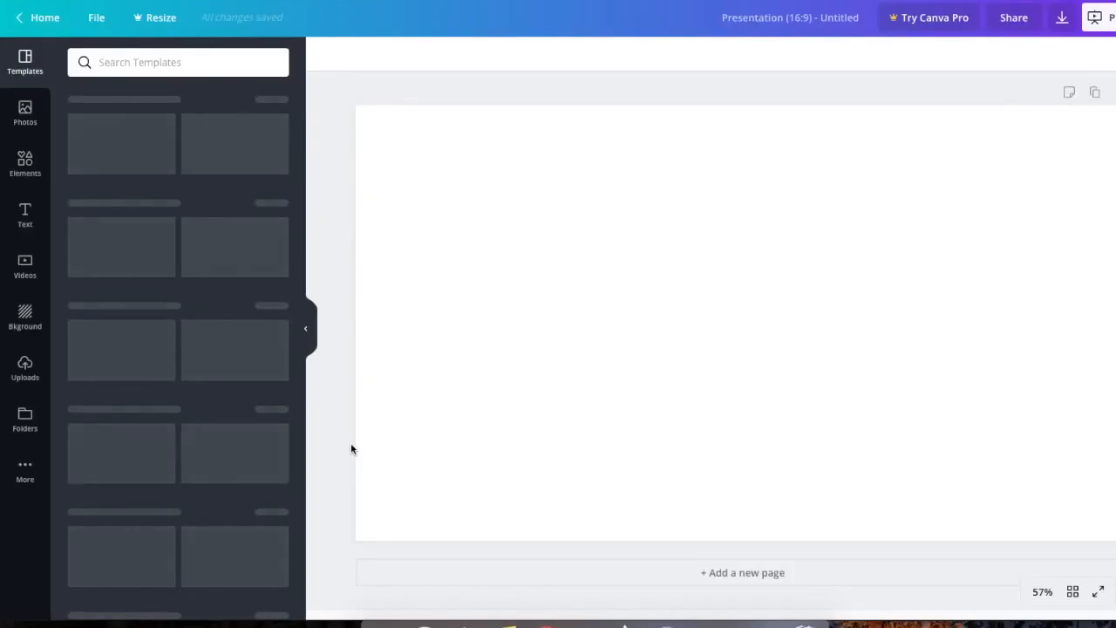
Step: Add a heading reading 'Title' and set it in the Abibas font
click(25, 111)
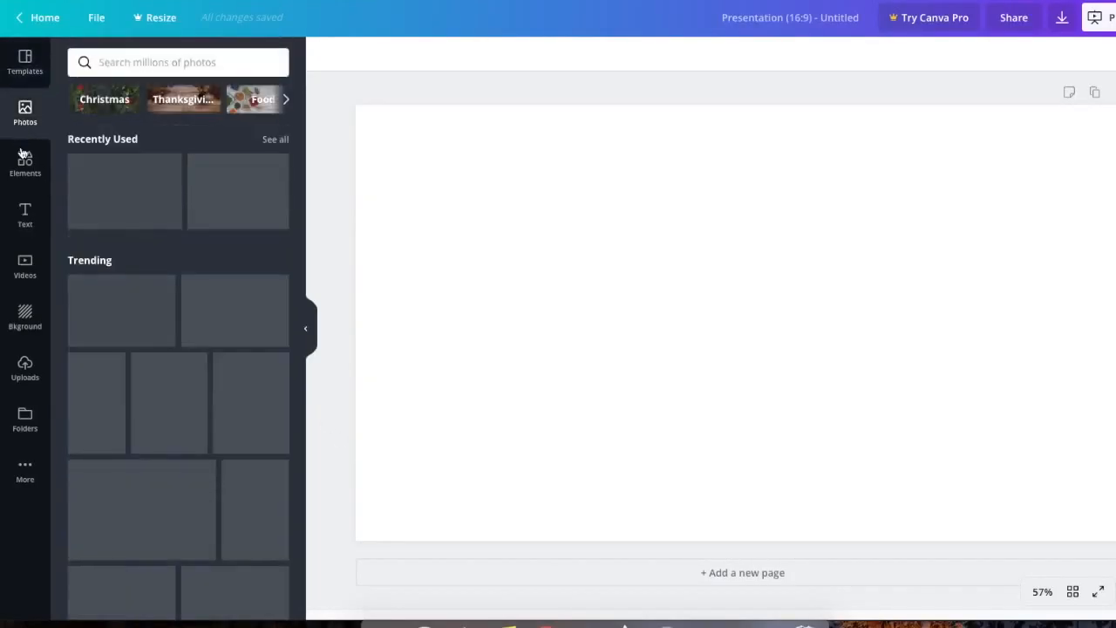
click(24, 163)
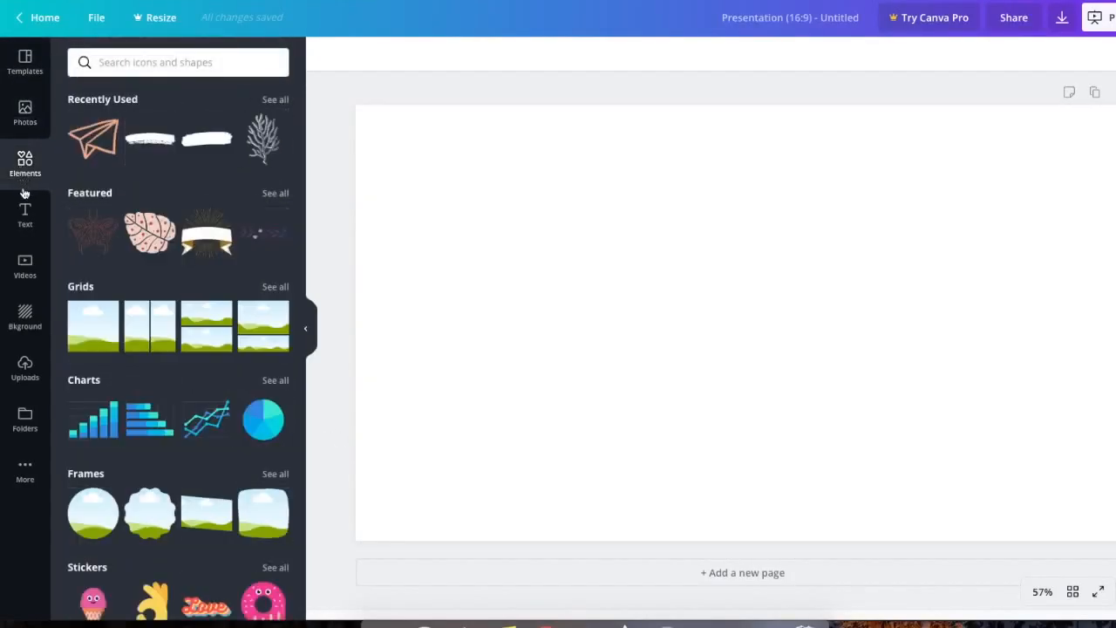
click(24, 213)
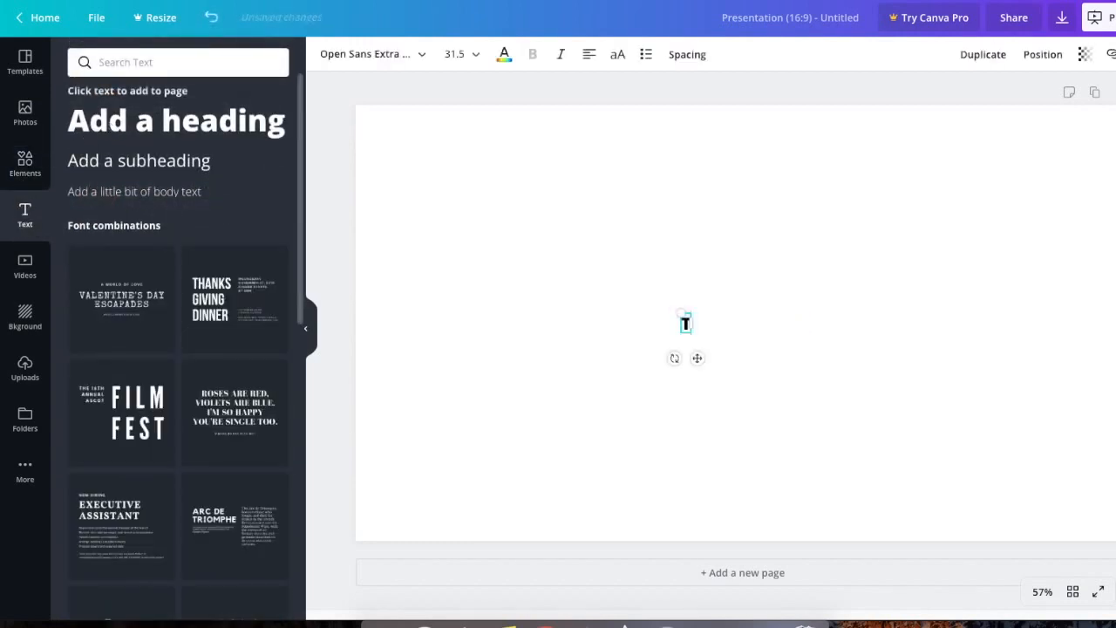
text(Title)
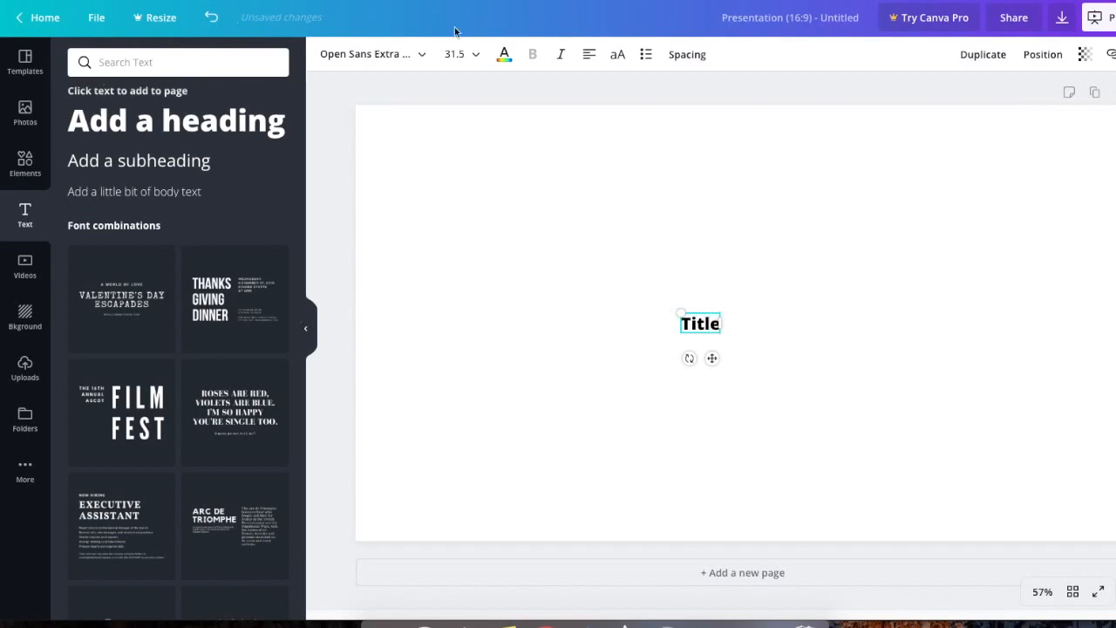
click(366, 54)
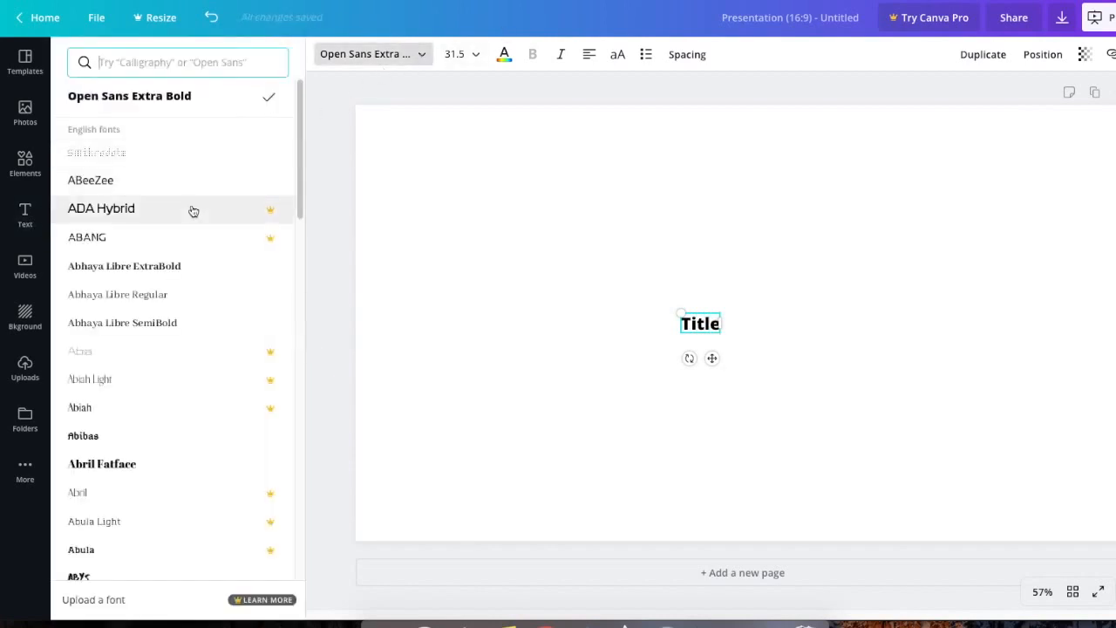
mouse_move(130, 436)
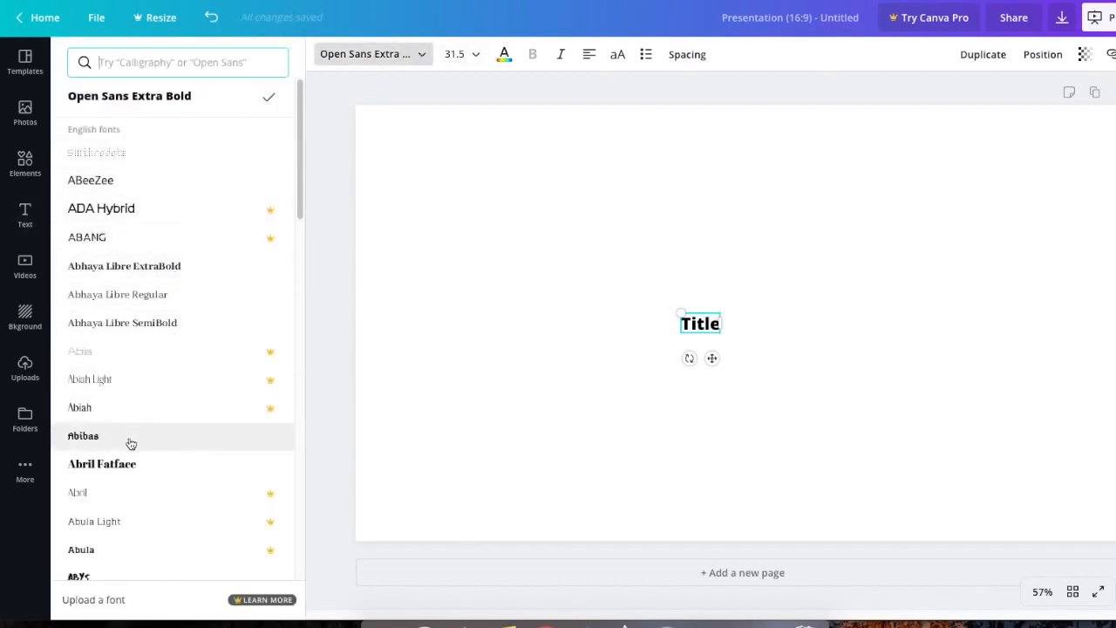
click(84, 436)
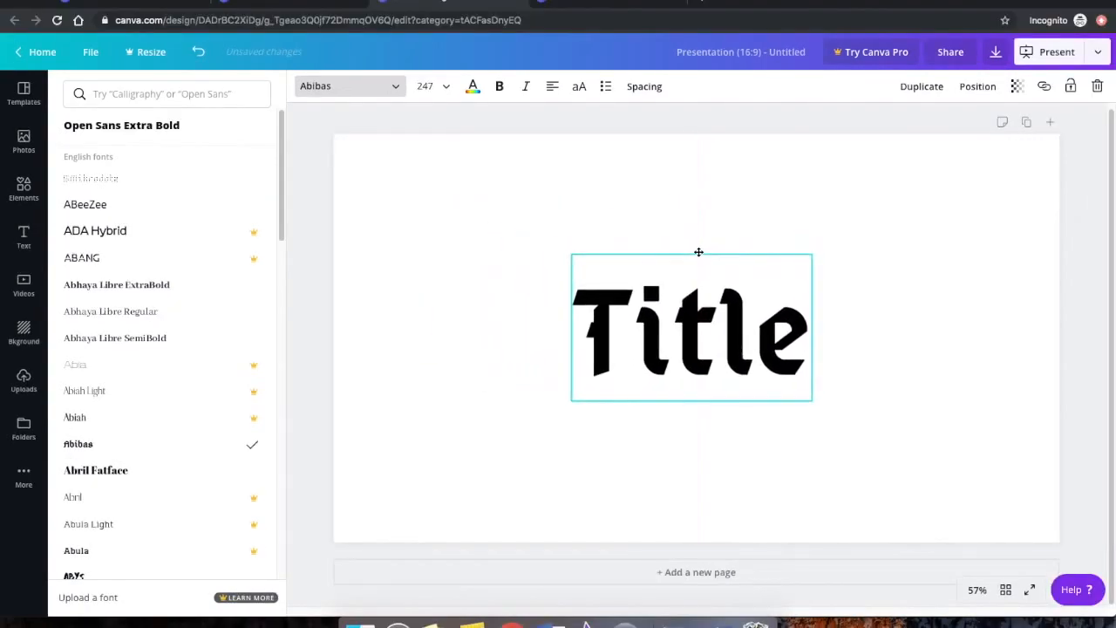
Step: Add a paper plane and a cyan brush stroke from Elements, sending the stroke behind the blue title
click(473, 86)
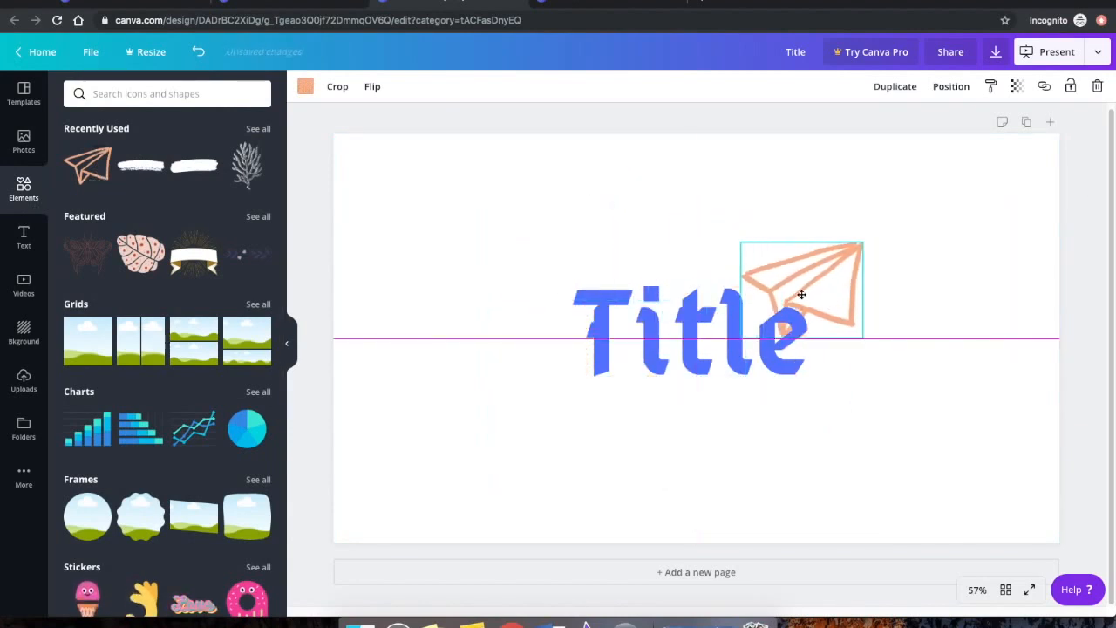
click(305, 86)
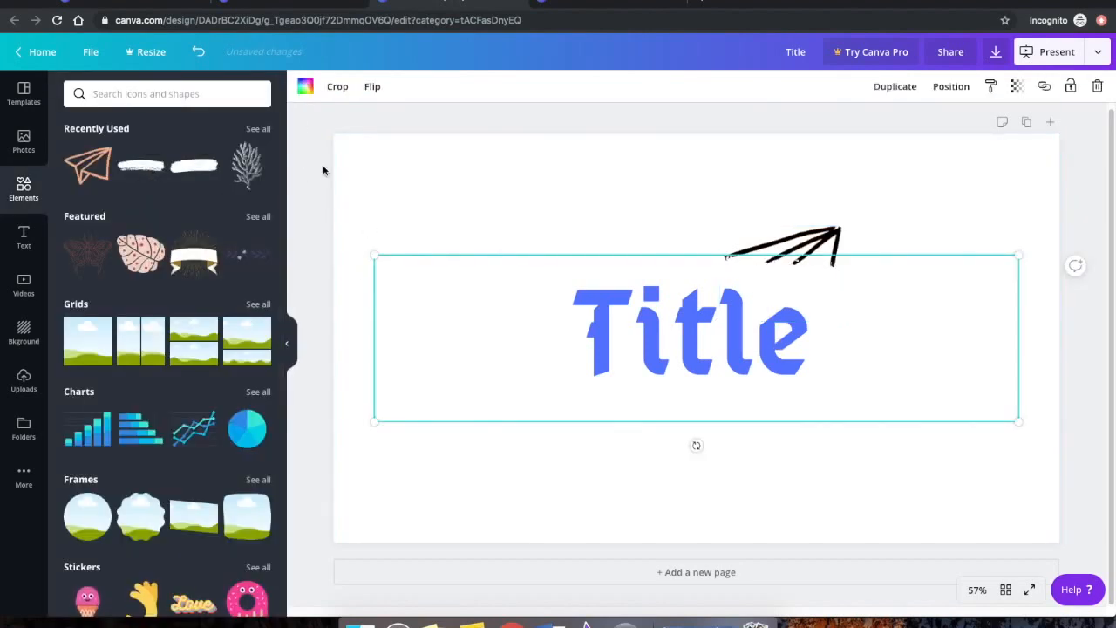
click(305, 86)
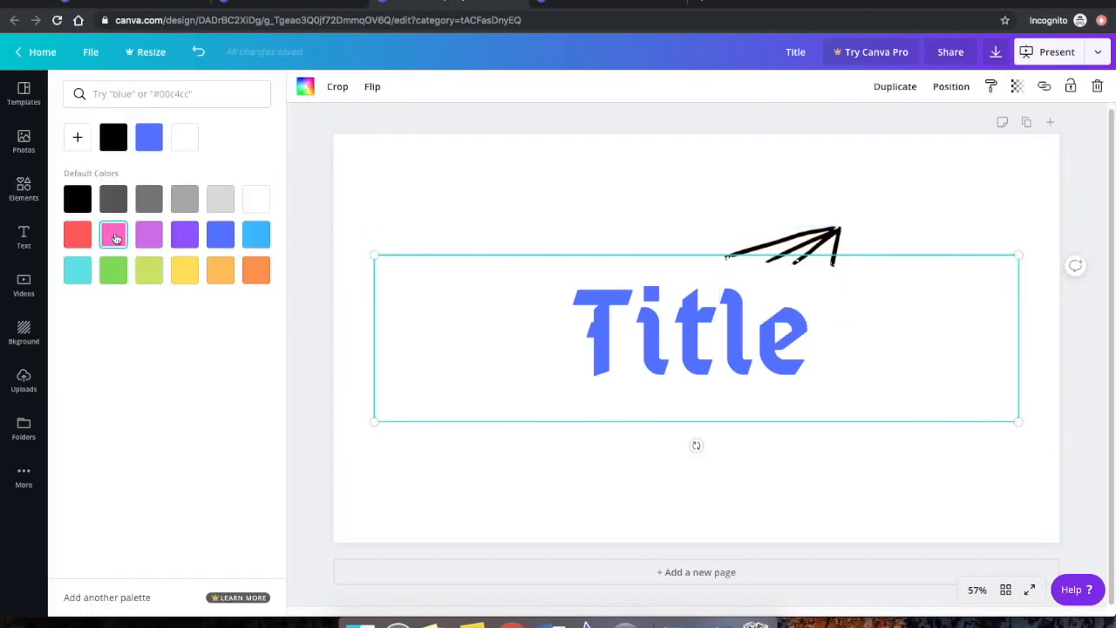
click(77, 268)
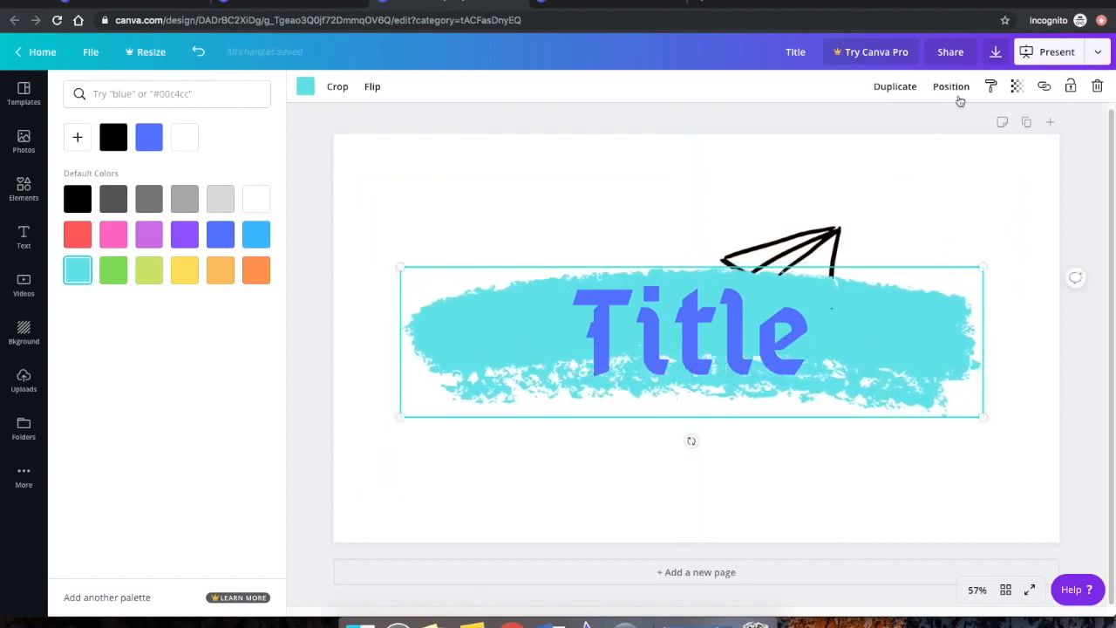
click(950, 86)
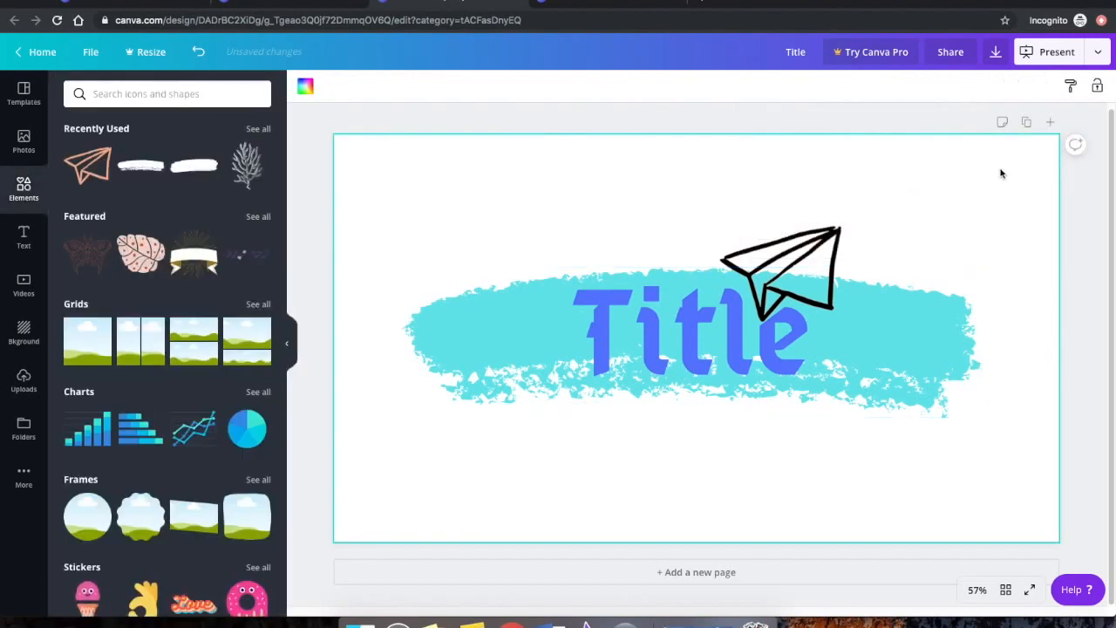
Step: Choose PNG as the download file type and dismiss the Canva Pro trial offer
click(994, 52)
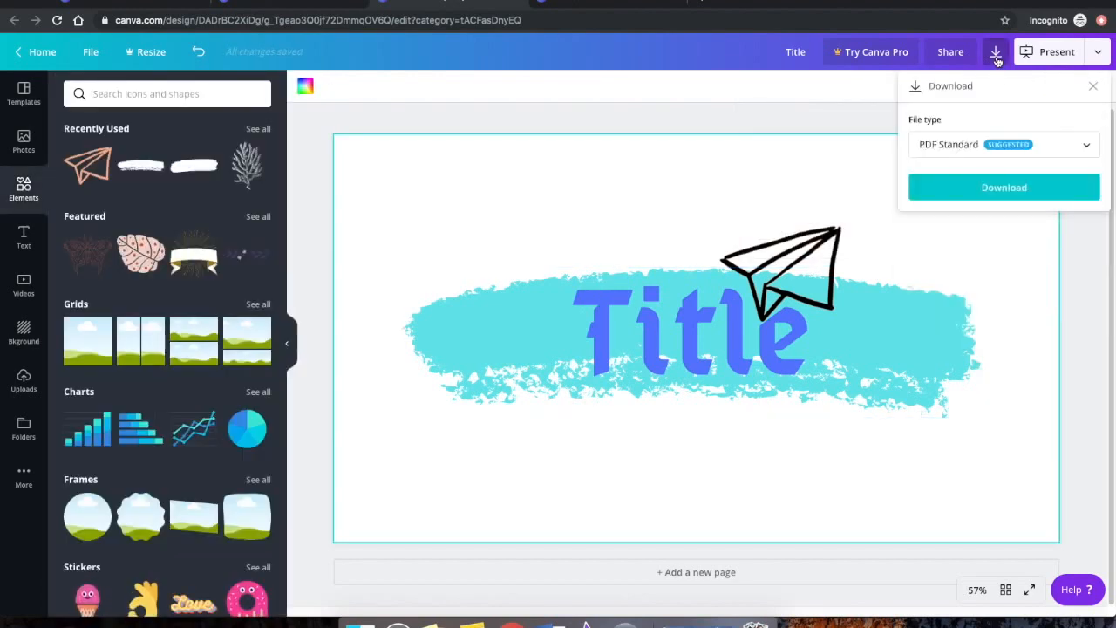
click(1002, 143)
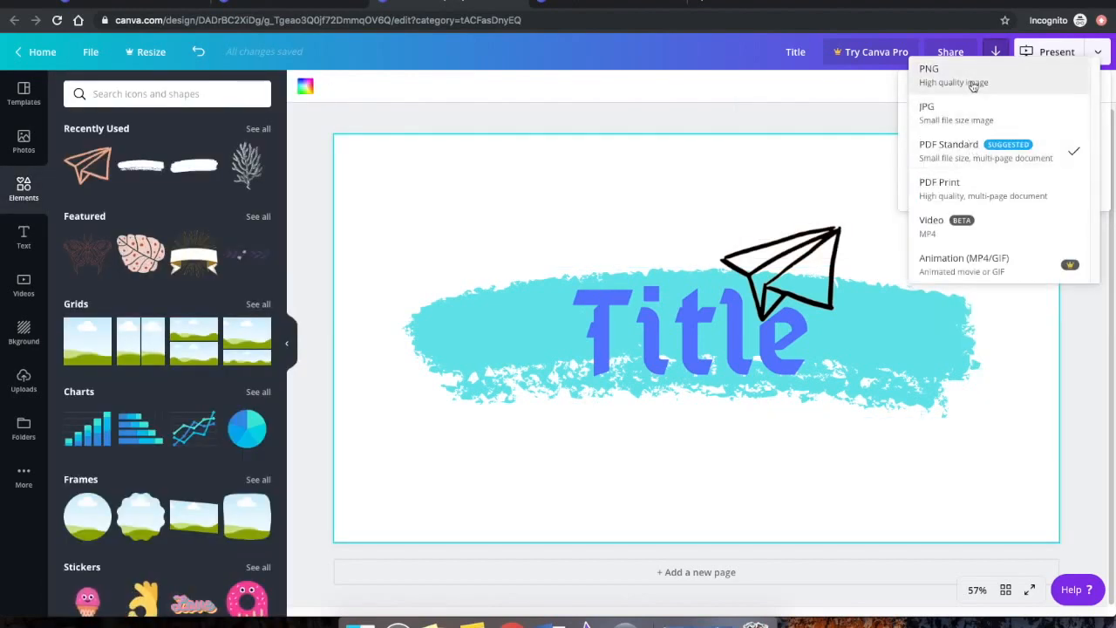
click(928, 73)
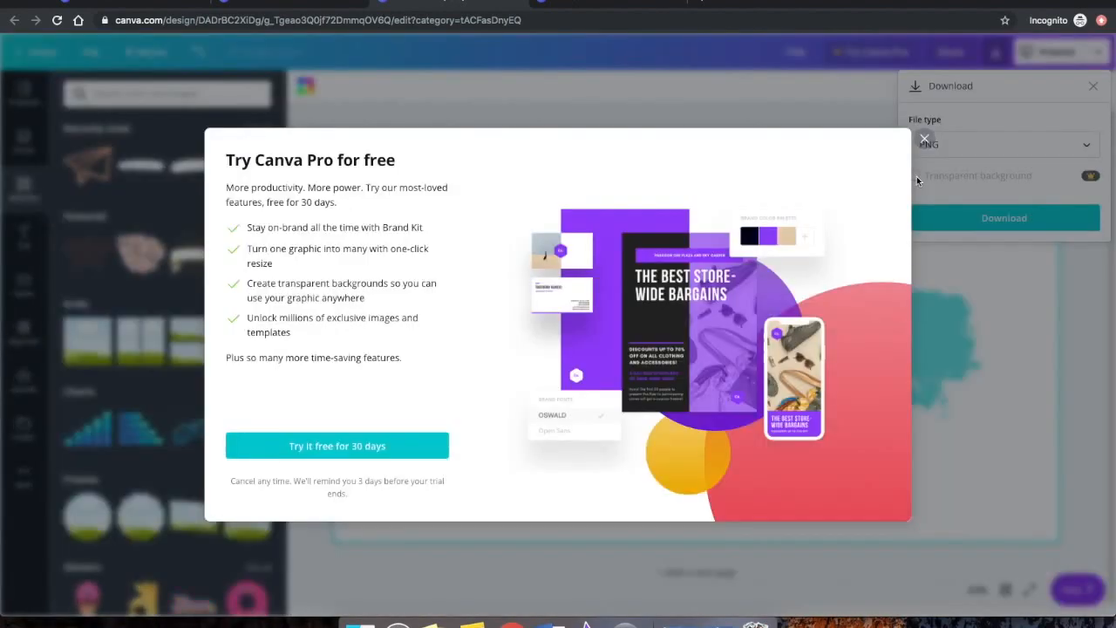
mouse_move(443, 209)
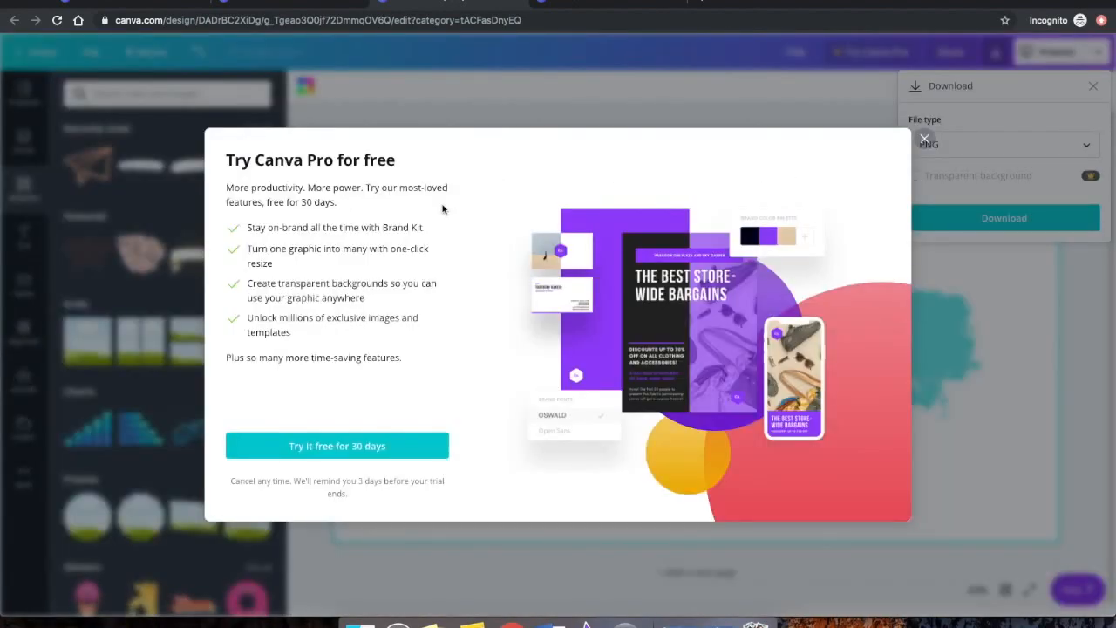
mouse_move(481, 474)
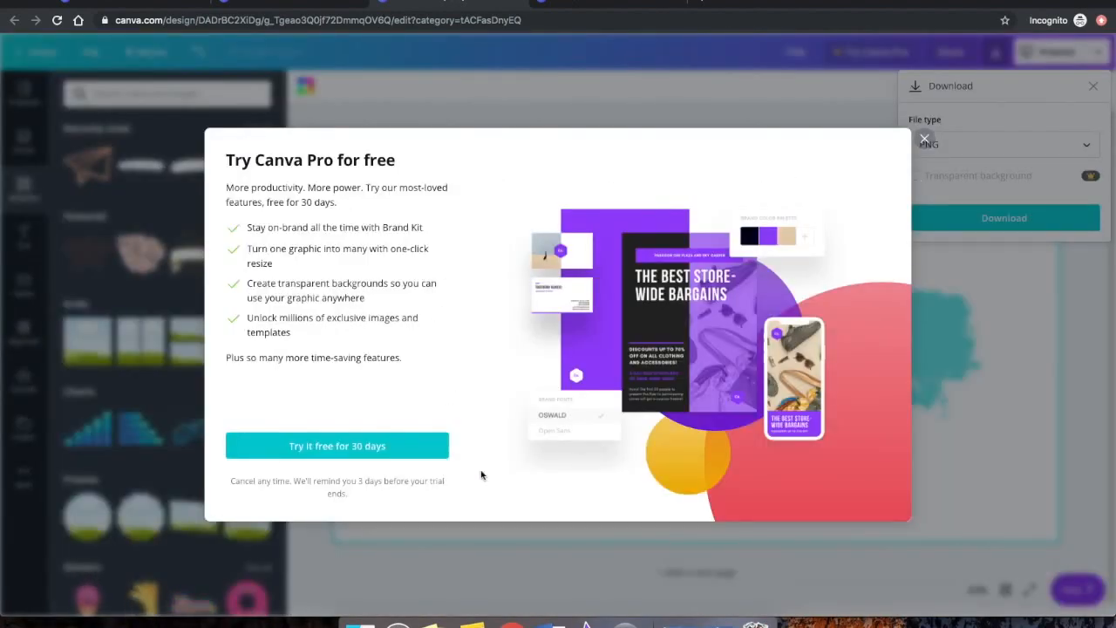
click(924, 140)
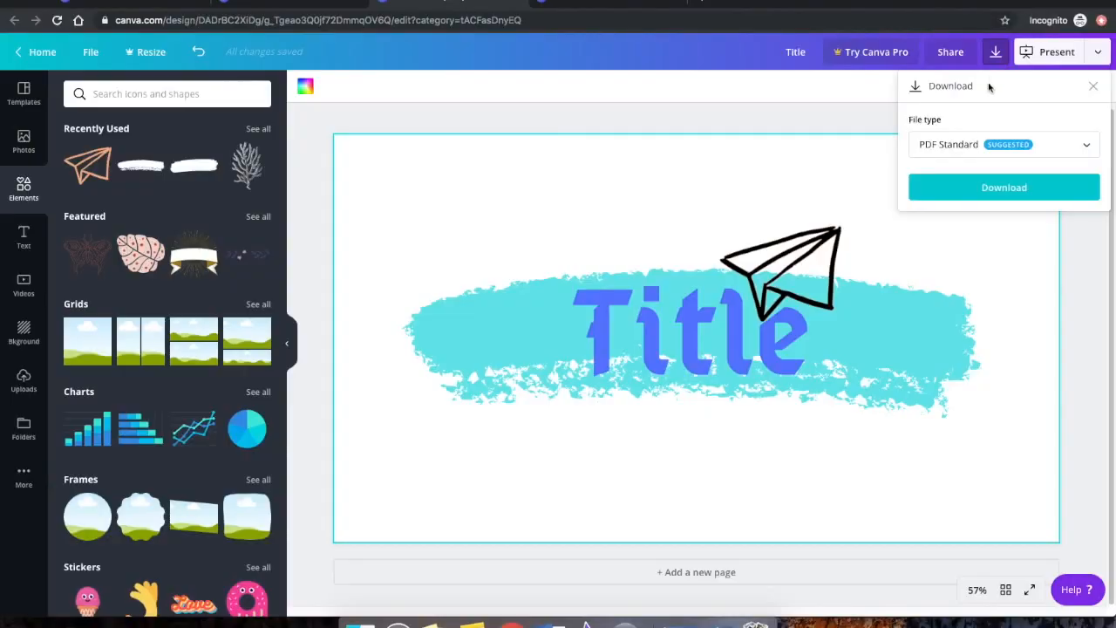
Step: Reselect PNG and download the design as Title.png
click(1005, 143)
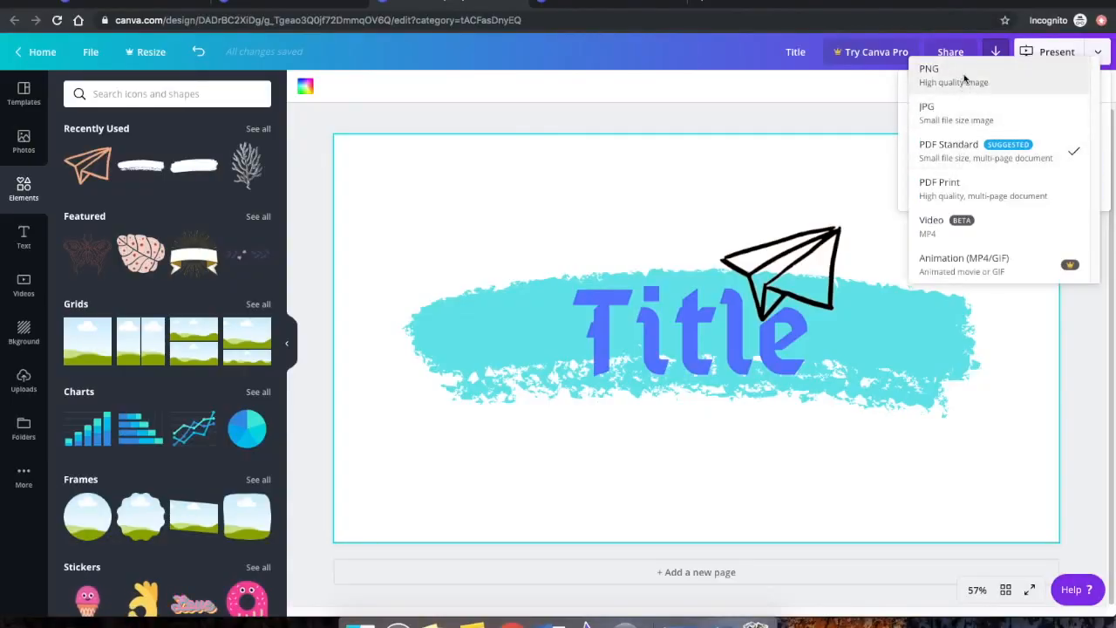
click(927, 74)
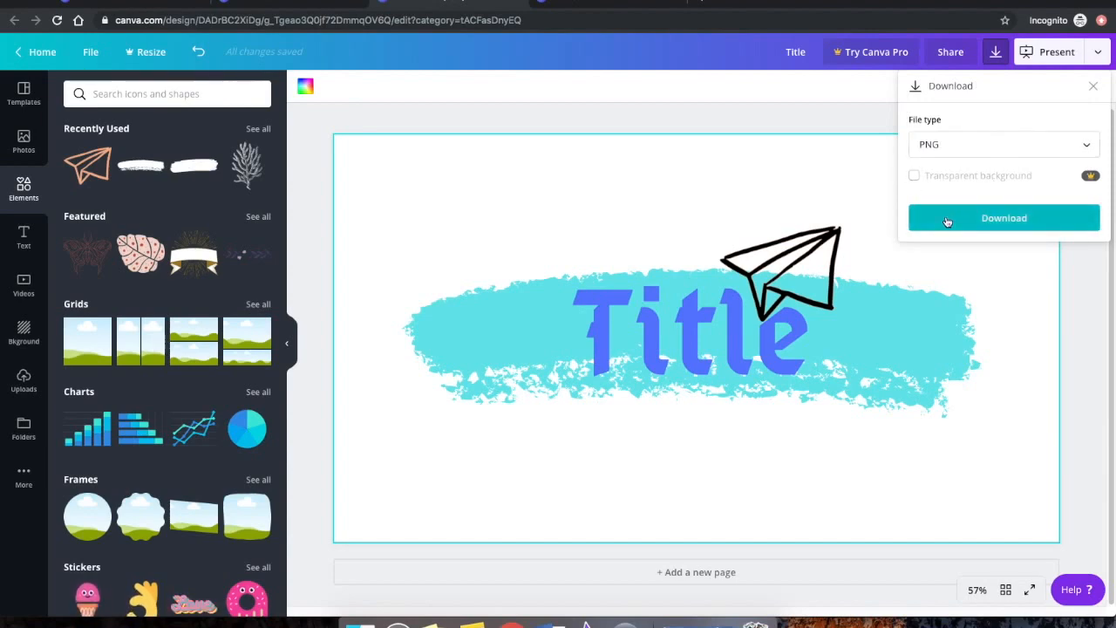
click(1004, 218)
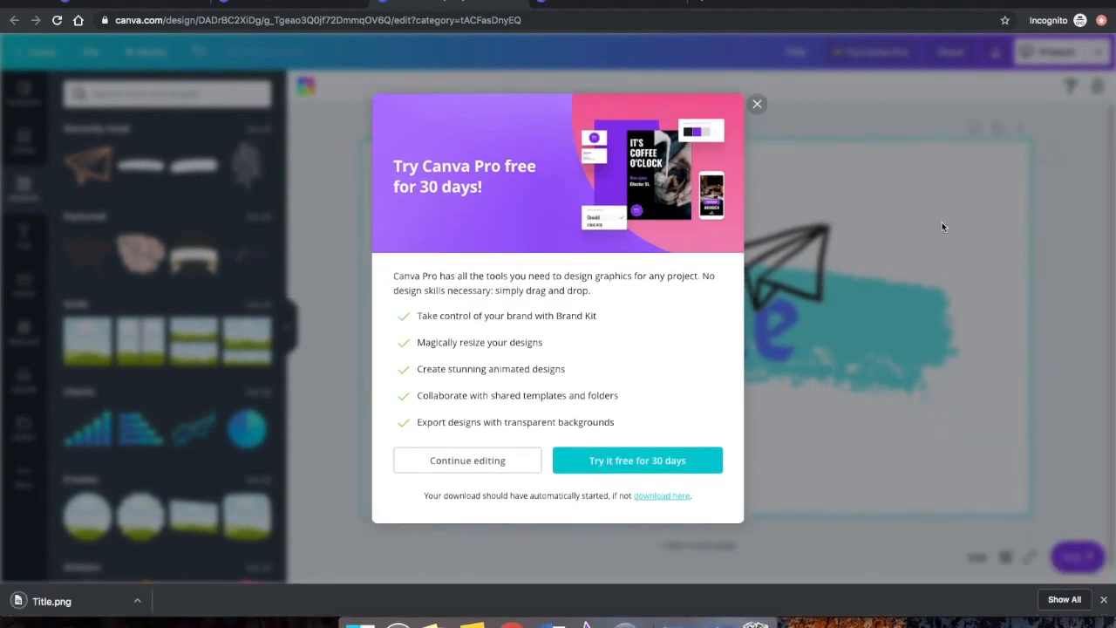
mouse_move(781, 125)
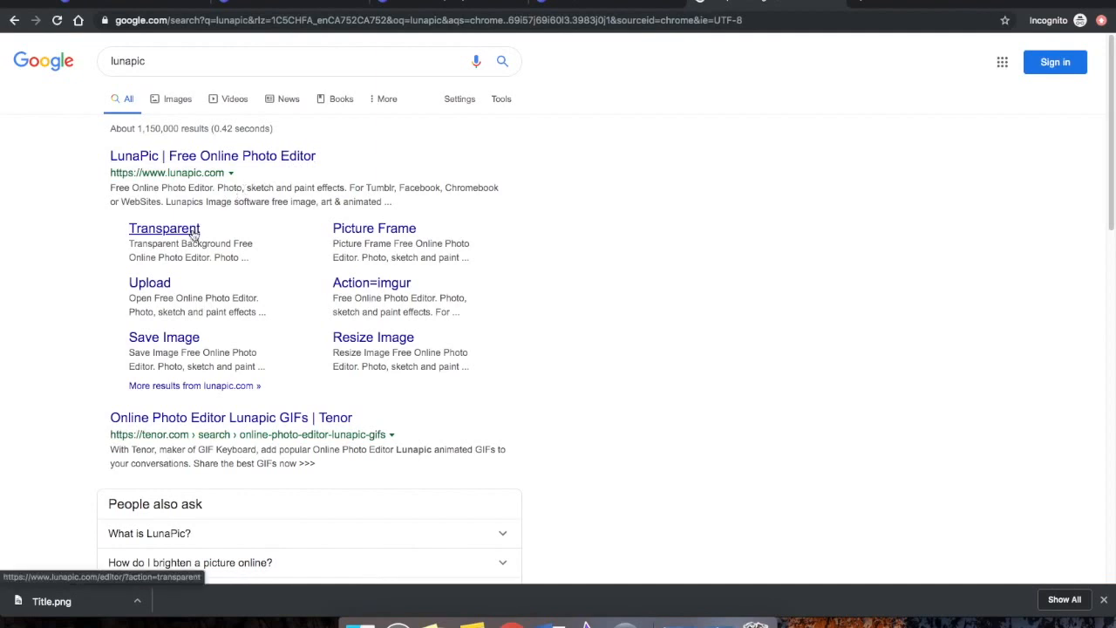
Step: Upload Title.png to LunaPic's Transparent tool and make the white colour transparent everywhere
click(164, 227)
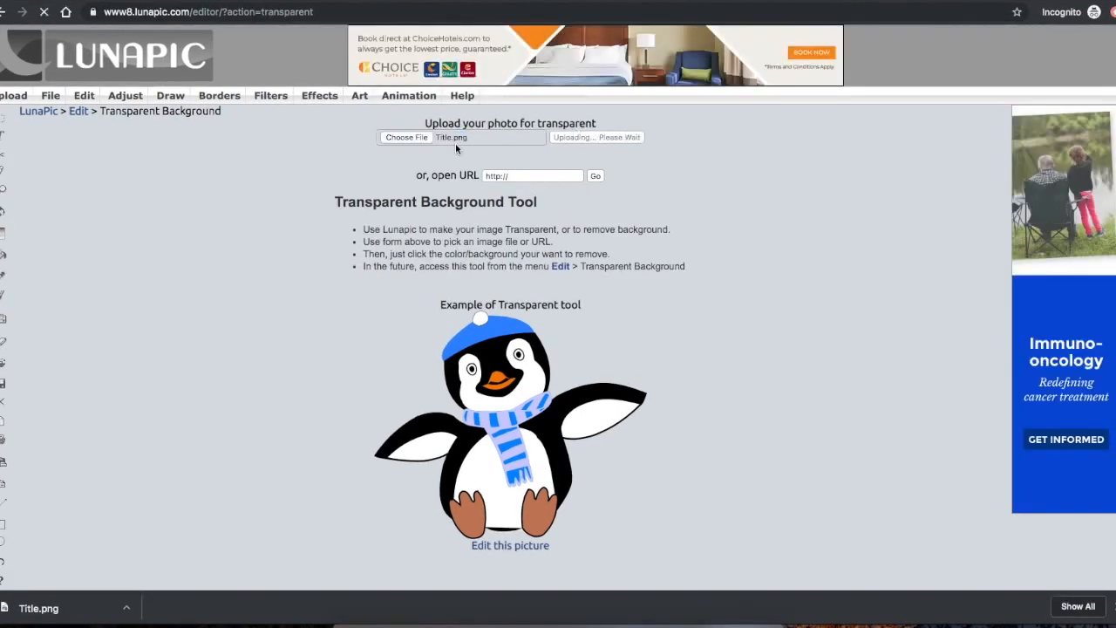
click(405, 136)
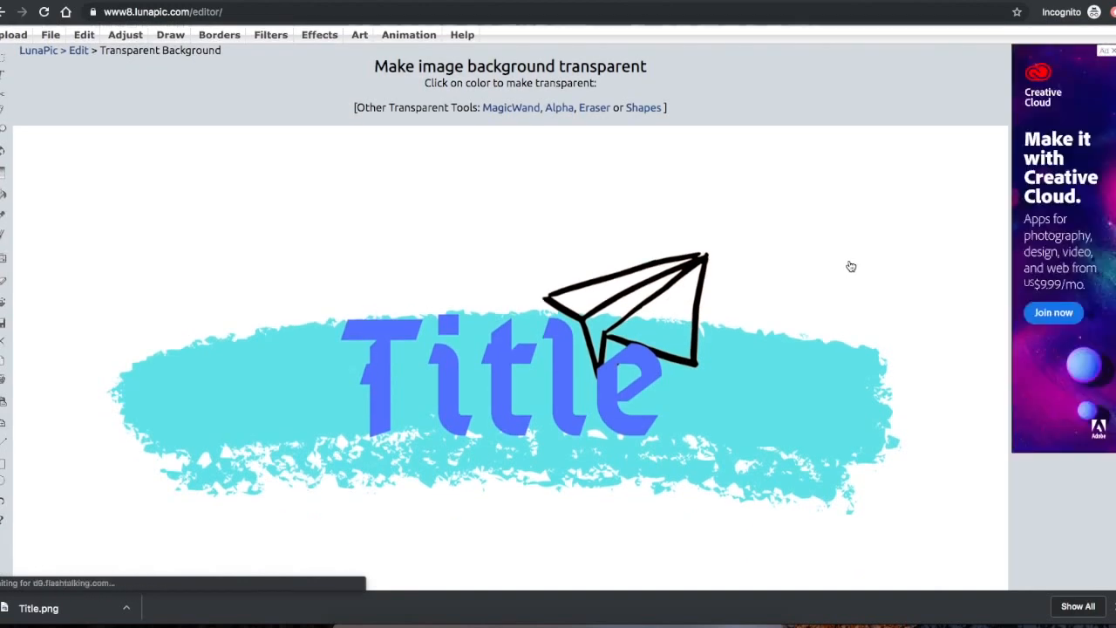
click(510, 393)
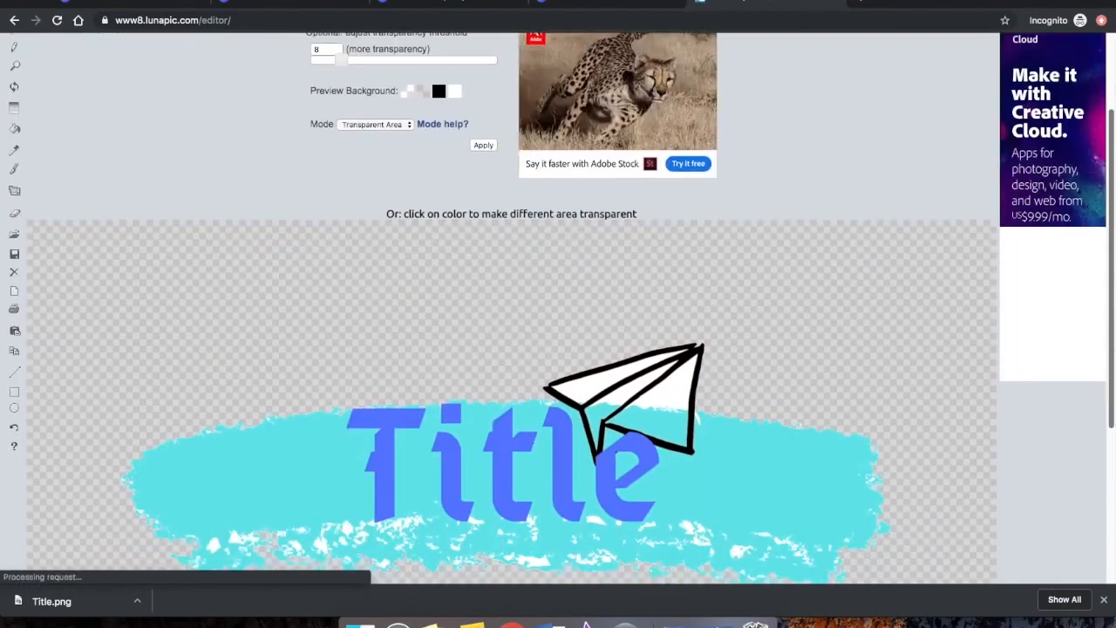
scroll(down, 3)
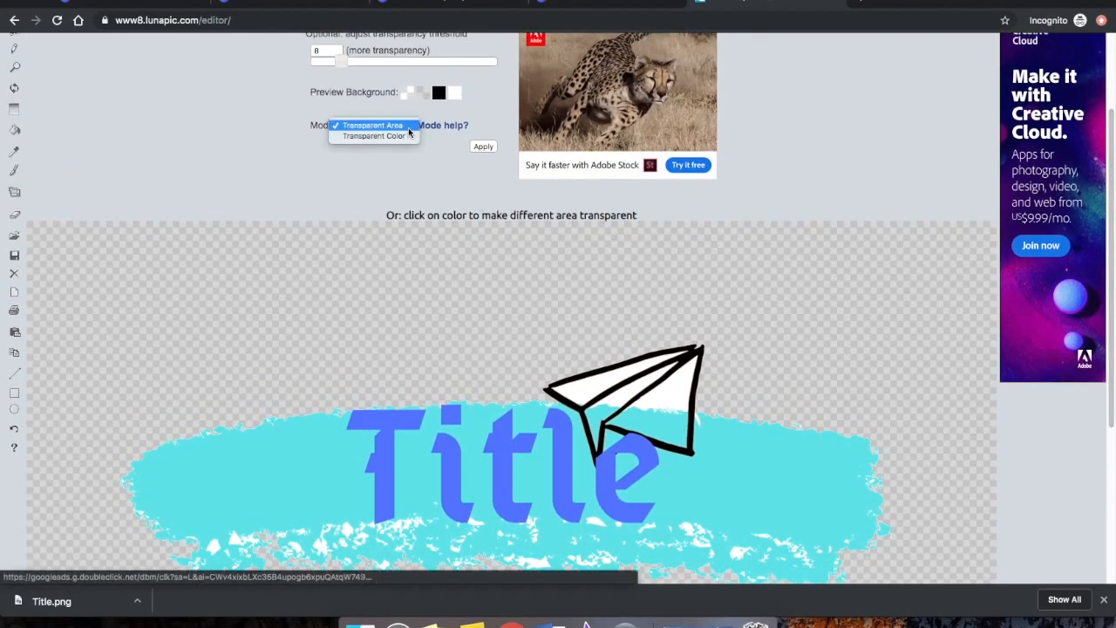
click(374, 136)
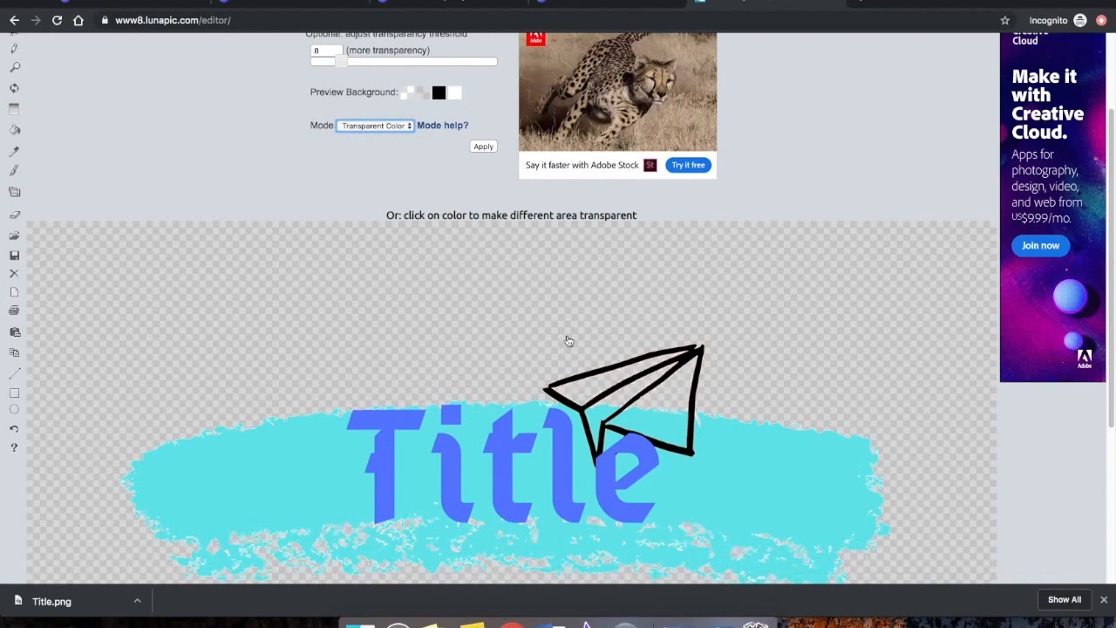
mouse_move(743, 373)
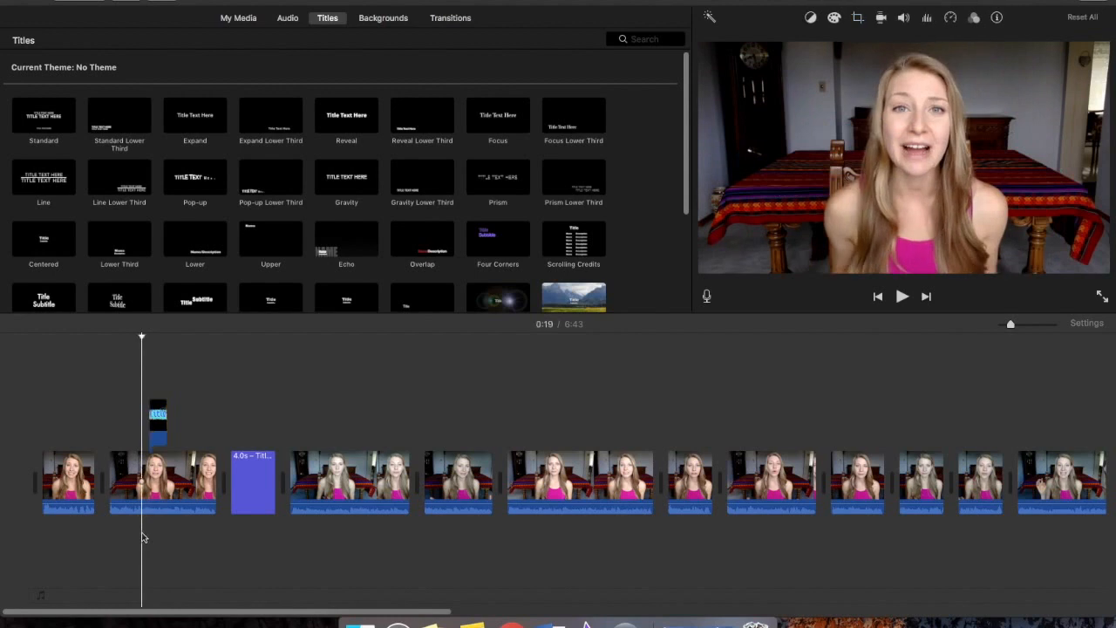
click(901, 296)
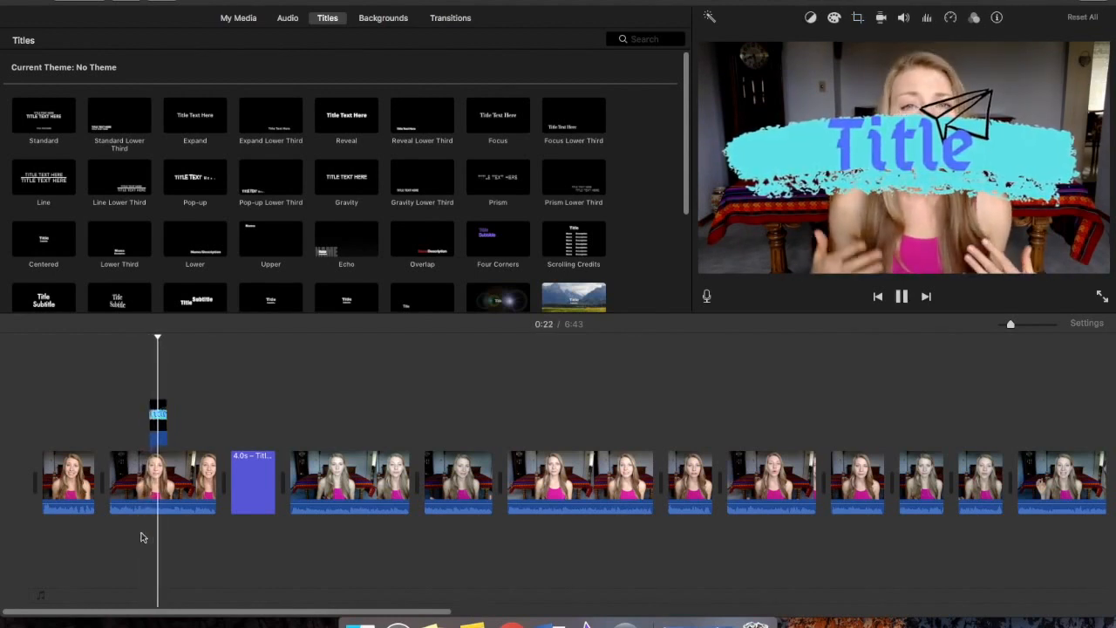
click(870, 17)
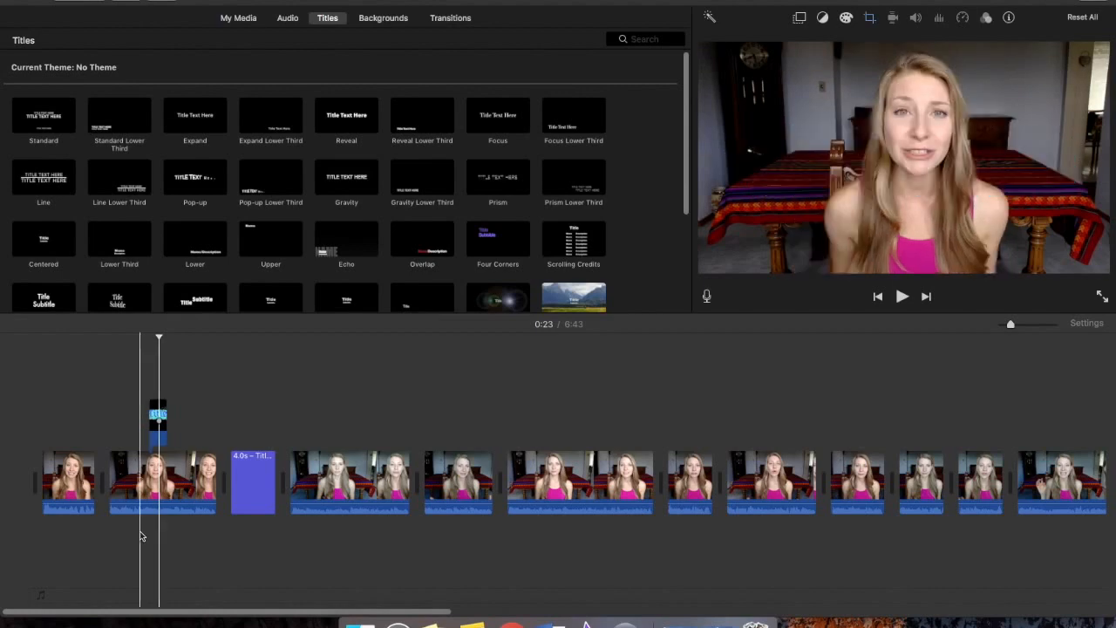
Step: Set the title overlay style to Picture in Picture and move the playhead past it
click(798, 39)
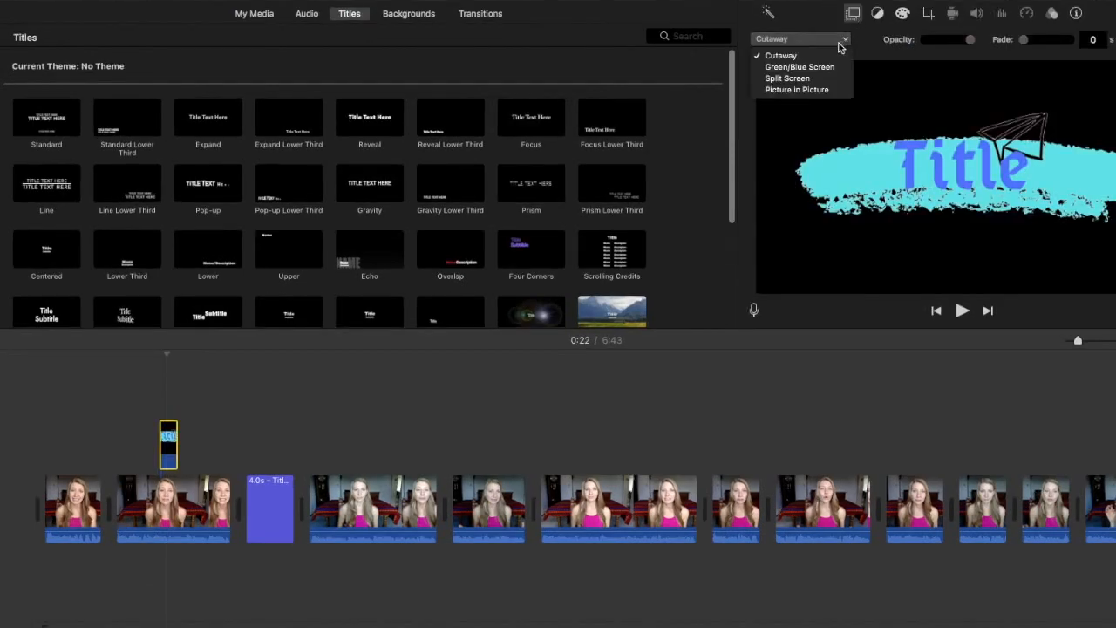
click(795, 89)
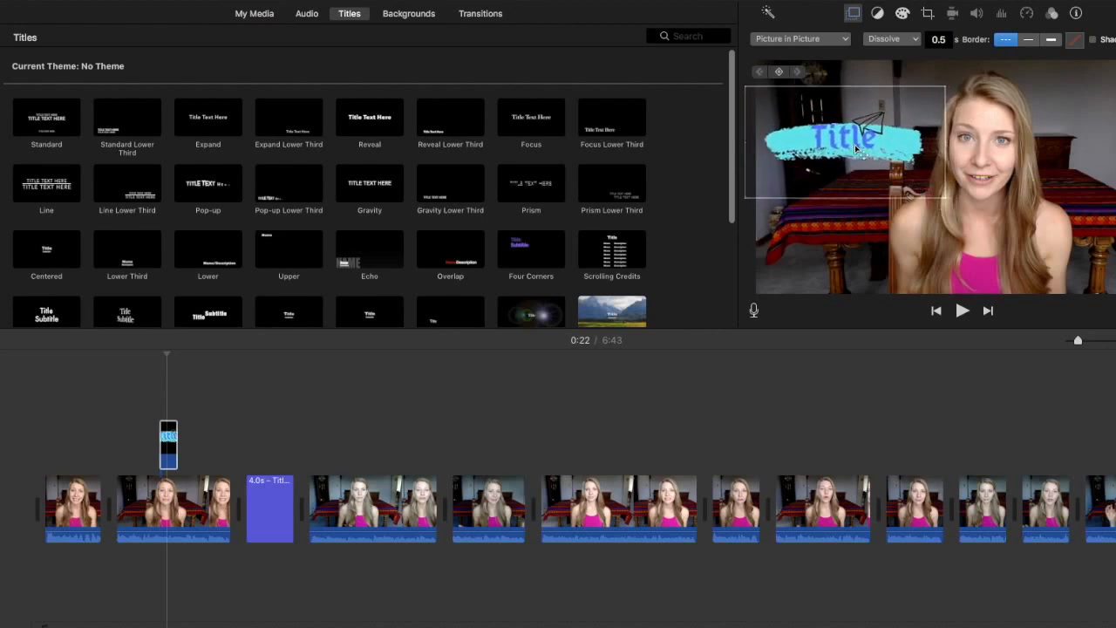
click(168, 445)
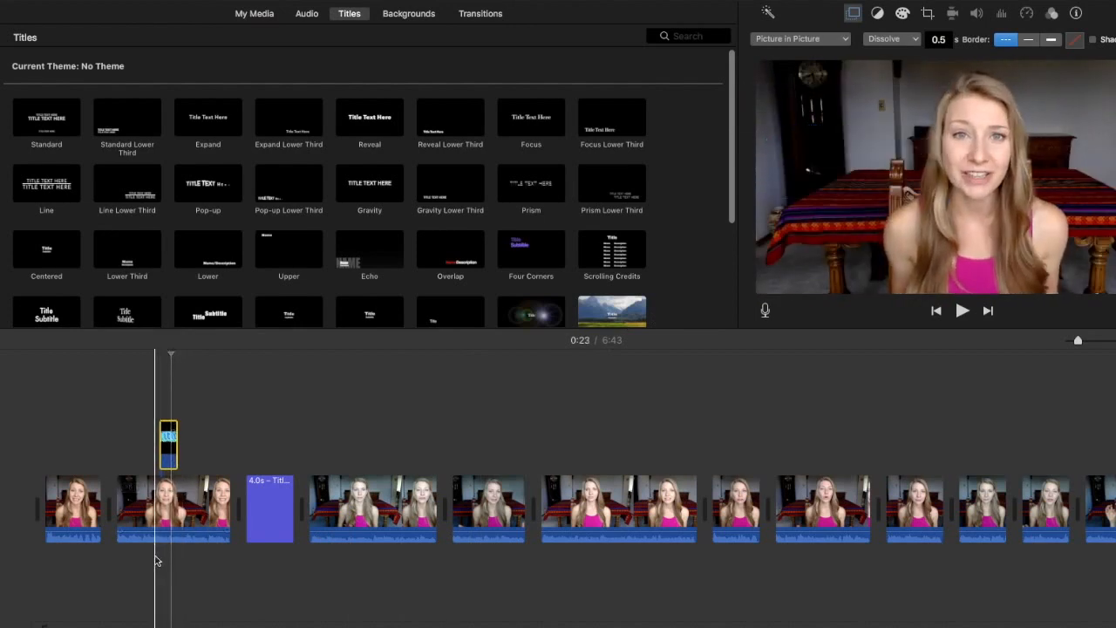
click(963, 310)
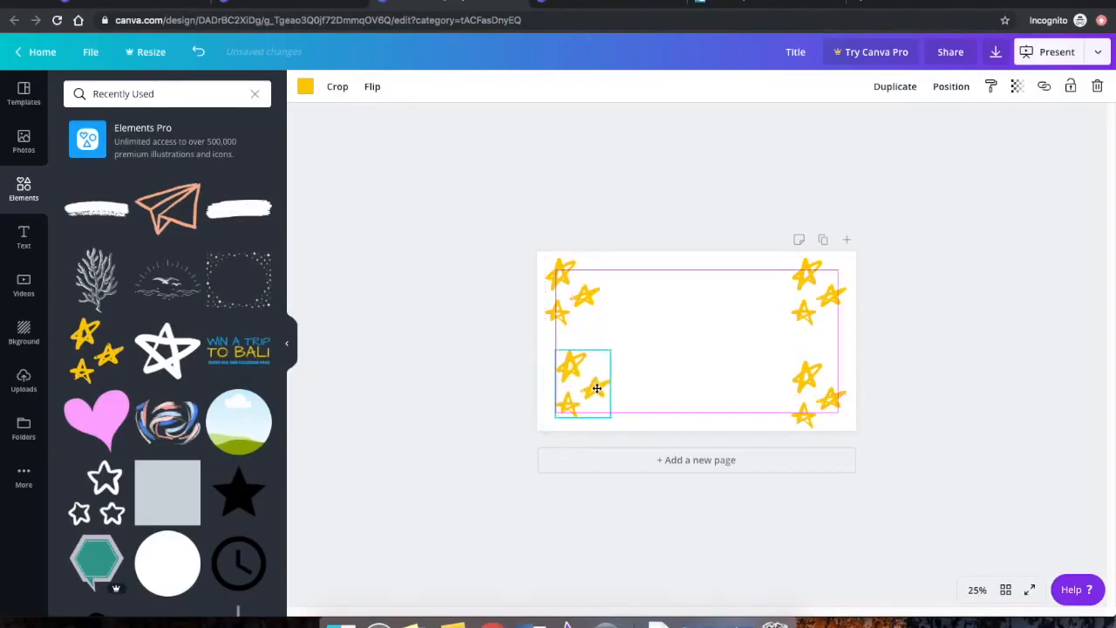
Step: Move a star group higher on the page and download the star design as a PNG
drag(584, 383, 636, 305)
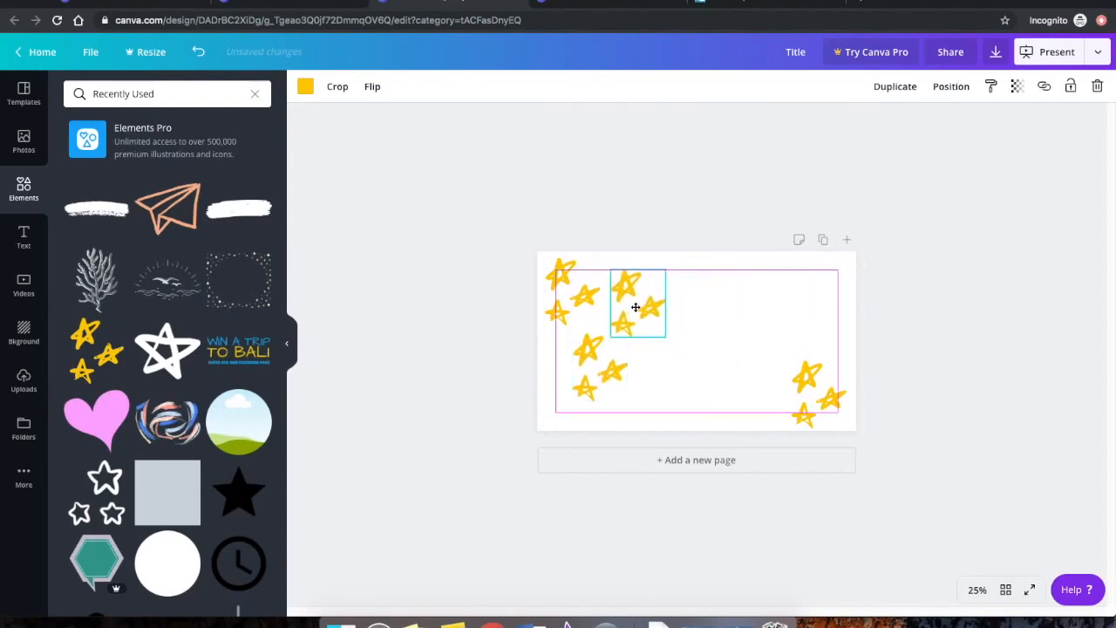
click(994, 53)
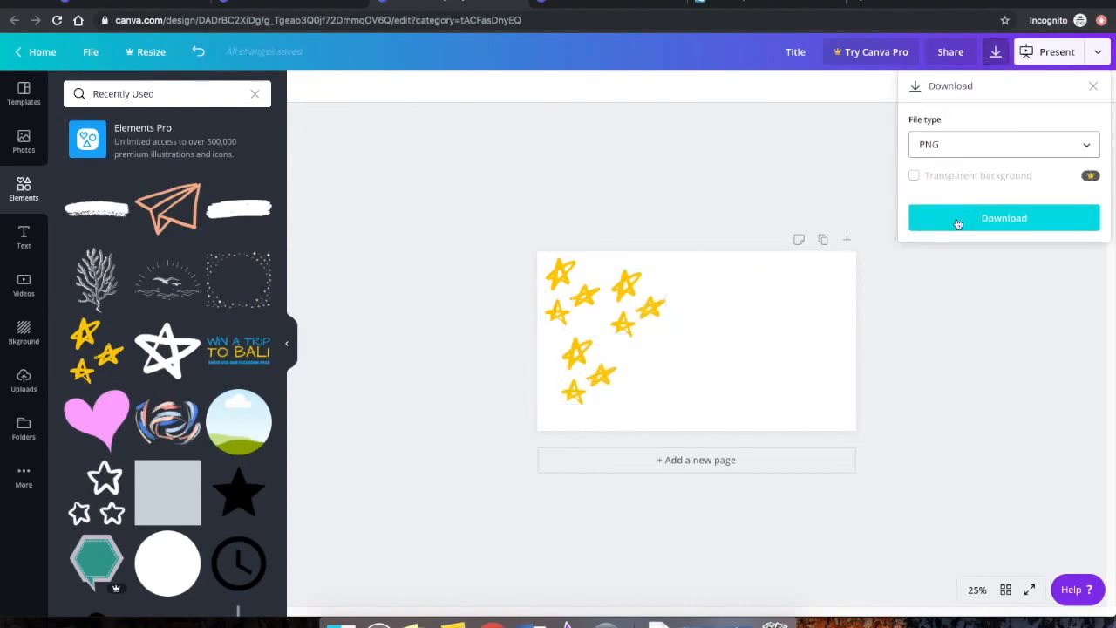
click(1005, 216)
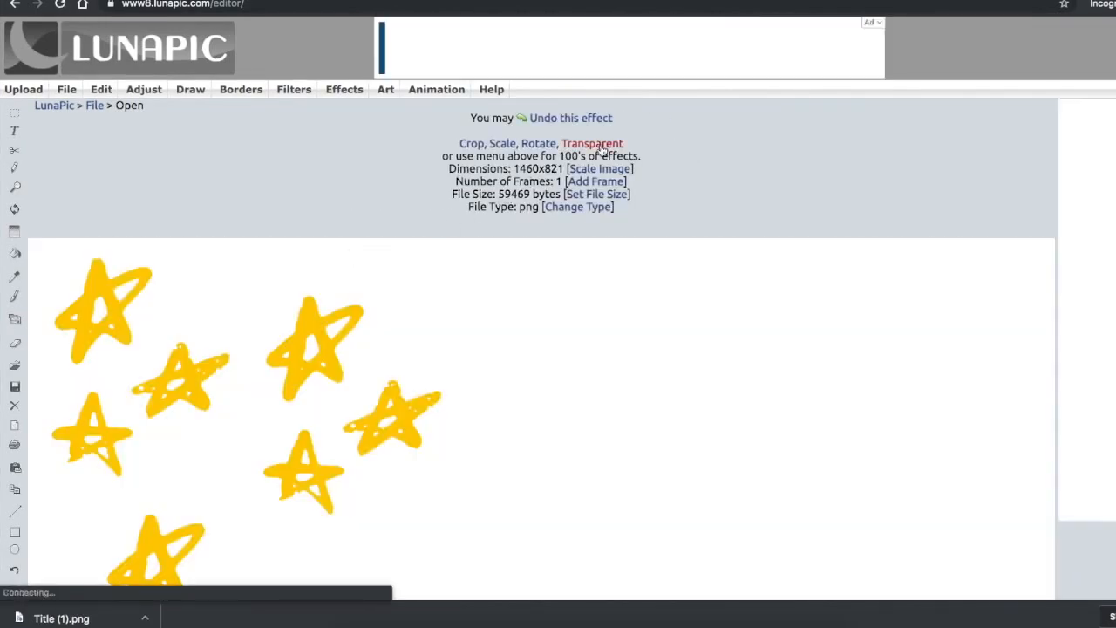
Step: Apply Transparent Color mode so the stars image's white background becomes transparent
click(593, 143)
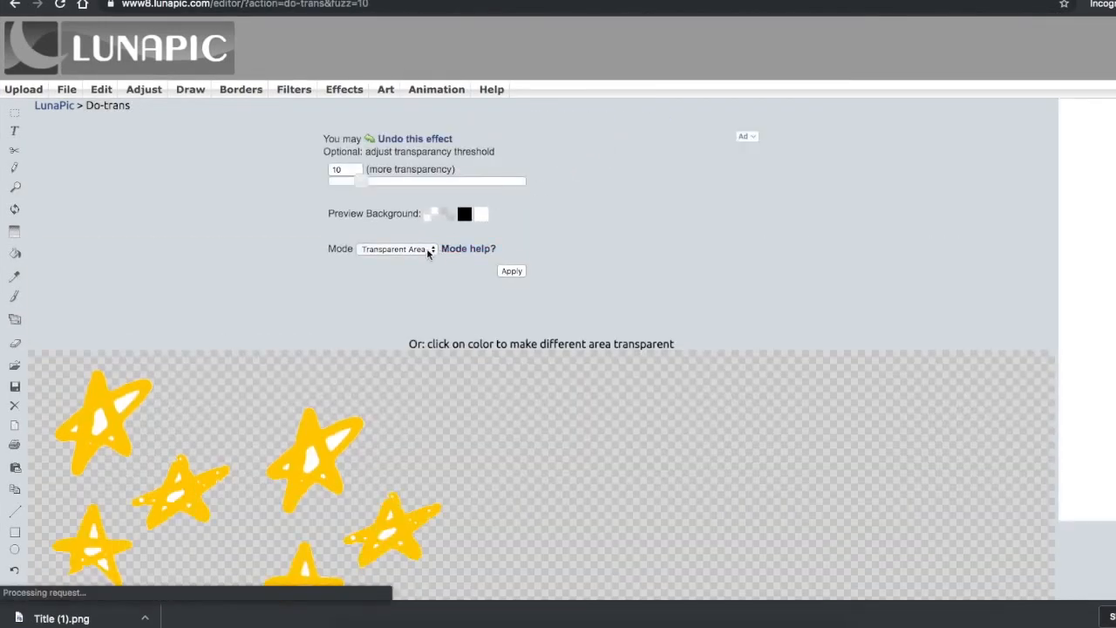
click(511, 272)
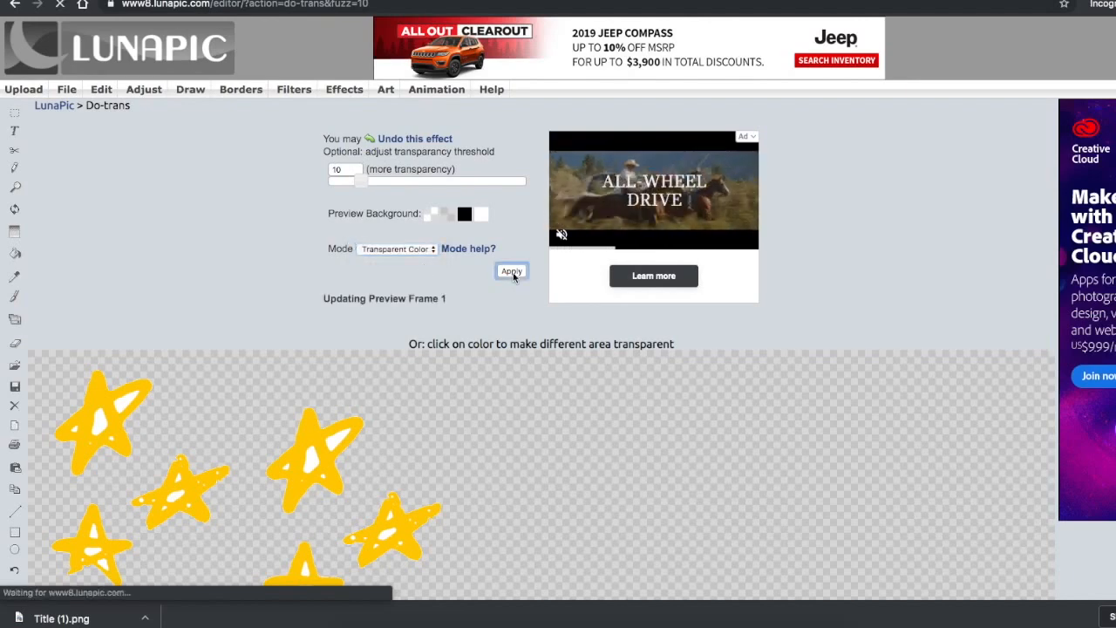
click(512, 272)
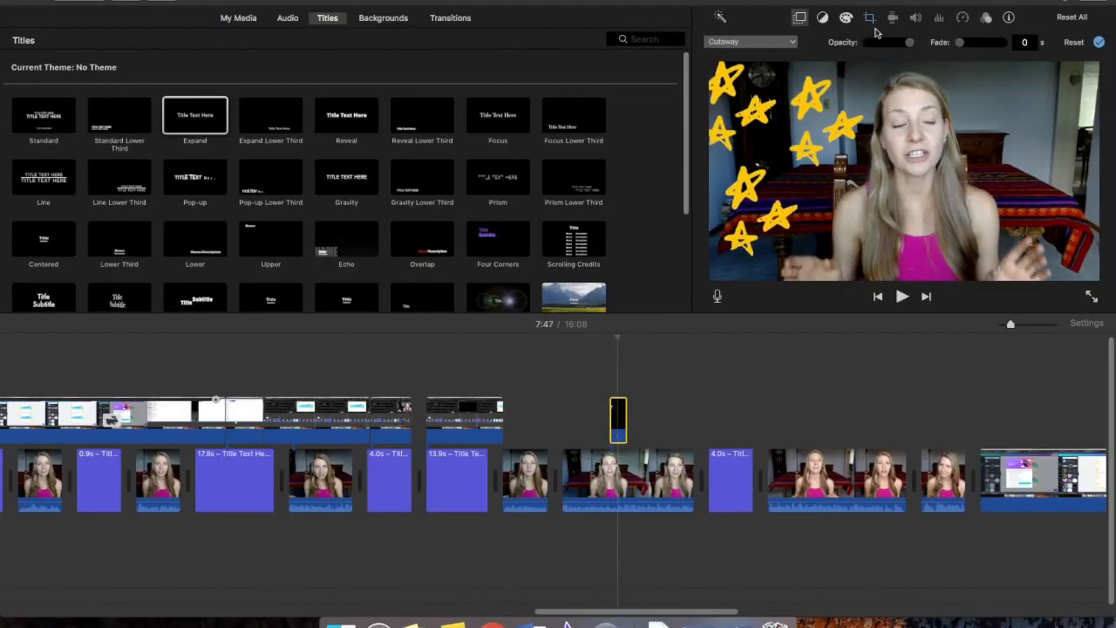
Step: Check the stars clip's crop style and pick a different overlay style for it
click(868, 18)
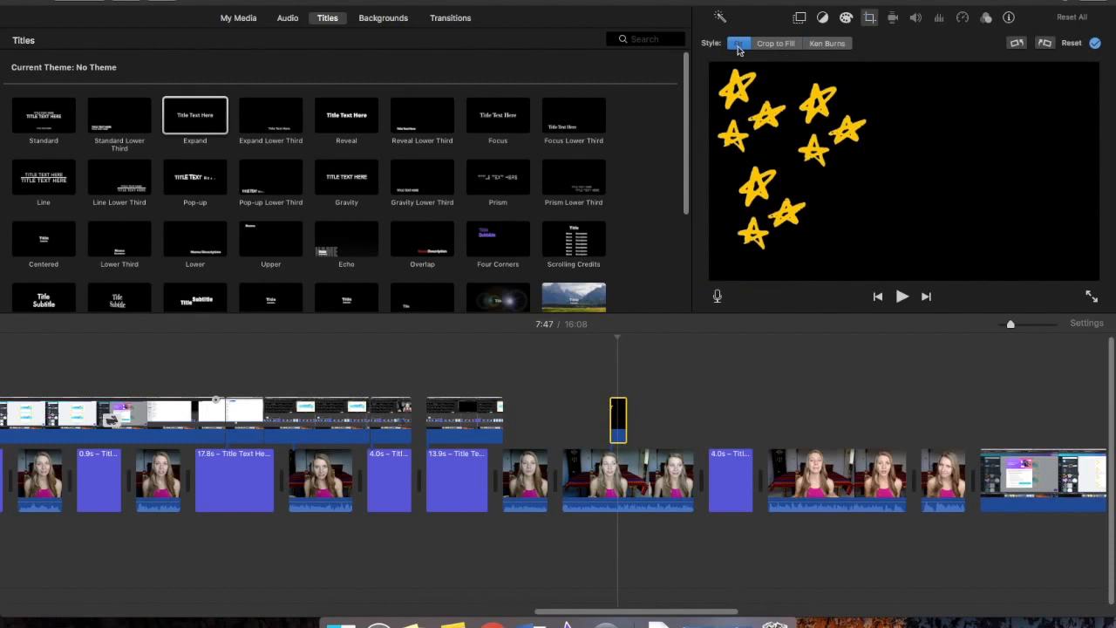
click(740, 42)
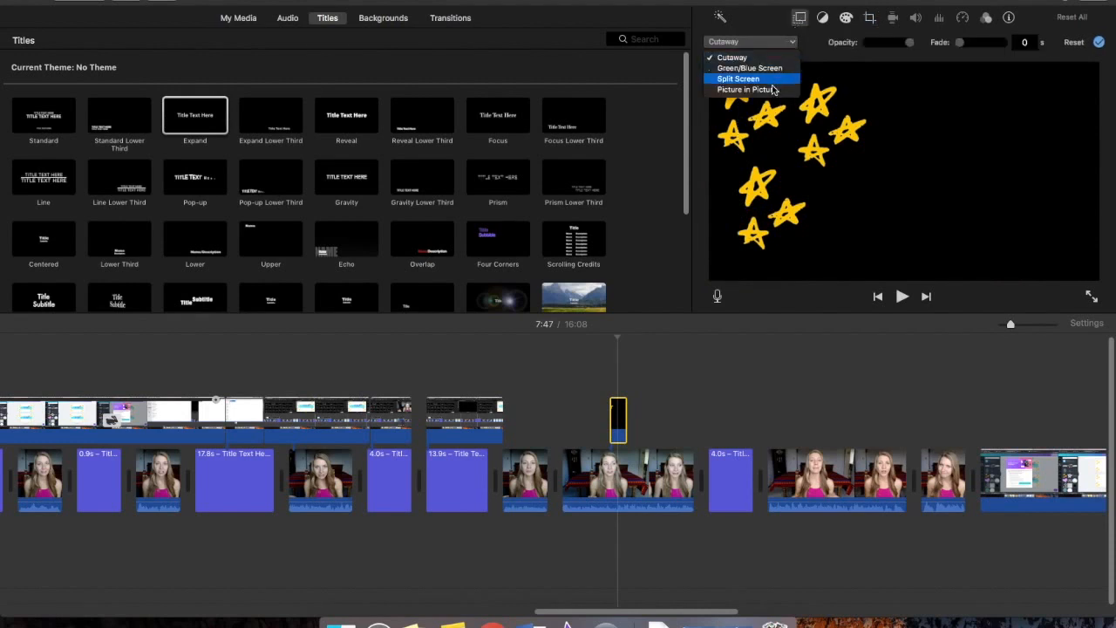
click(747, 89)
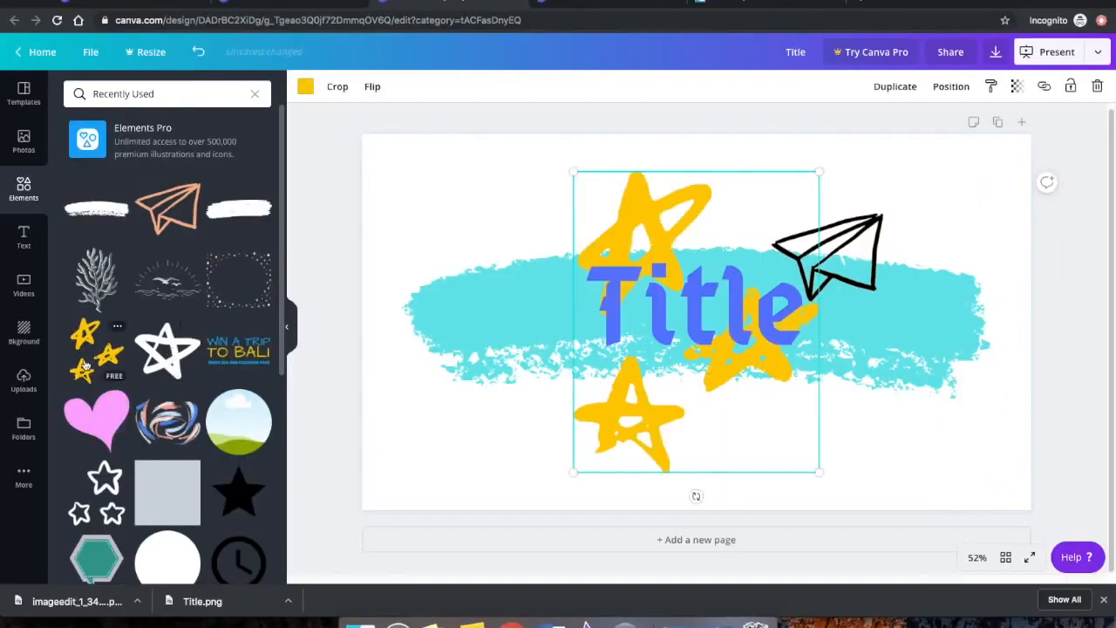
Step: Resize the yellow stars element over the Title graphic
drag(696, 322, 548, 226)
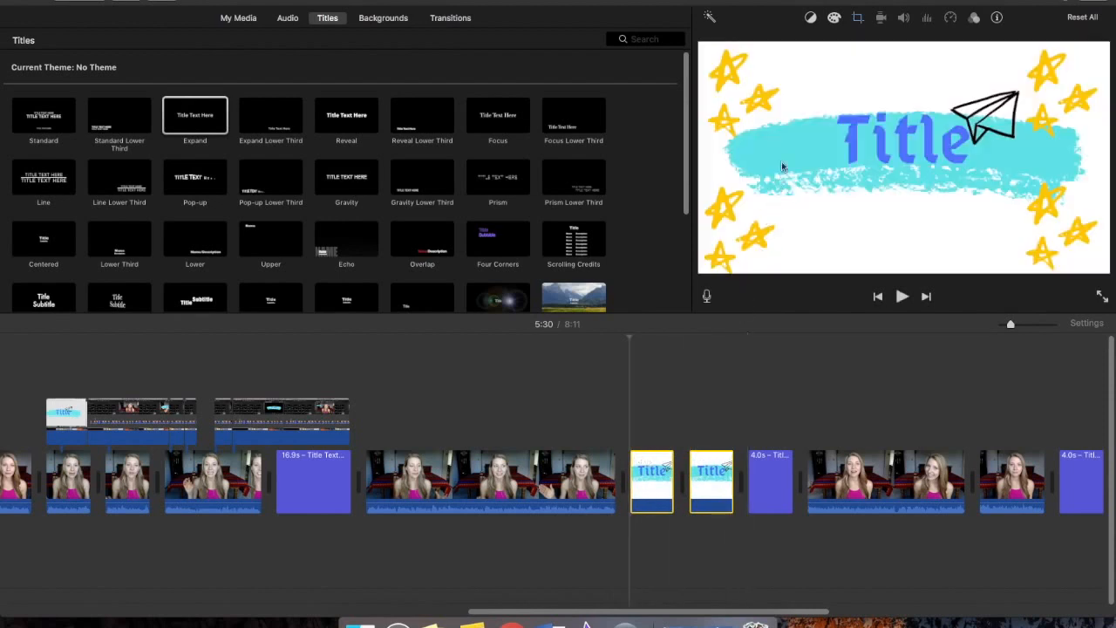
Step: Change how the title image fills the frame and set its duration to 0.5 seconds
click(858, 17)
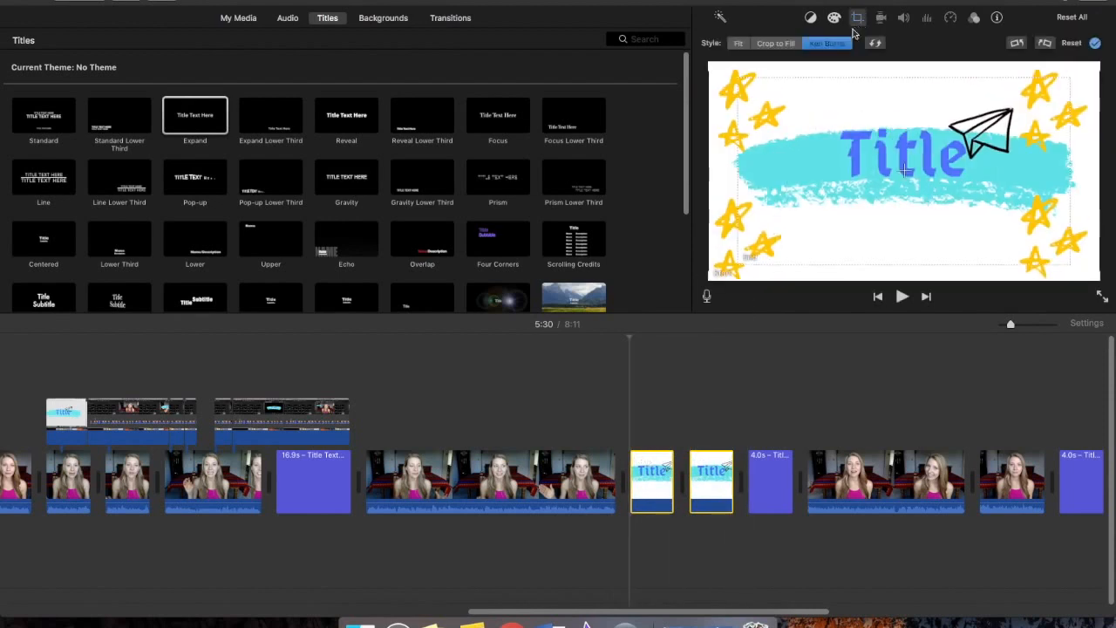
click(739, 42)
text(0.5)
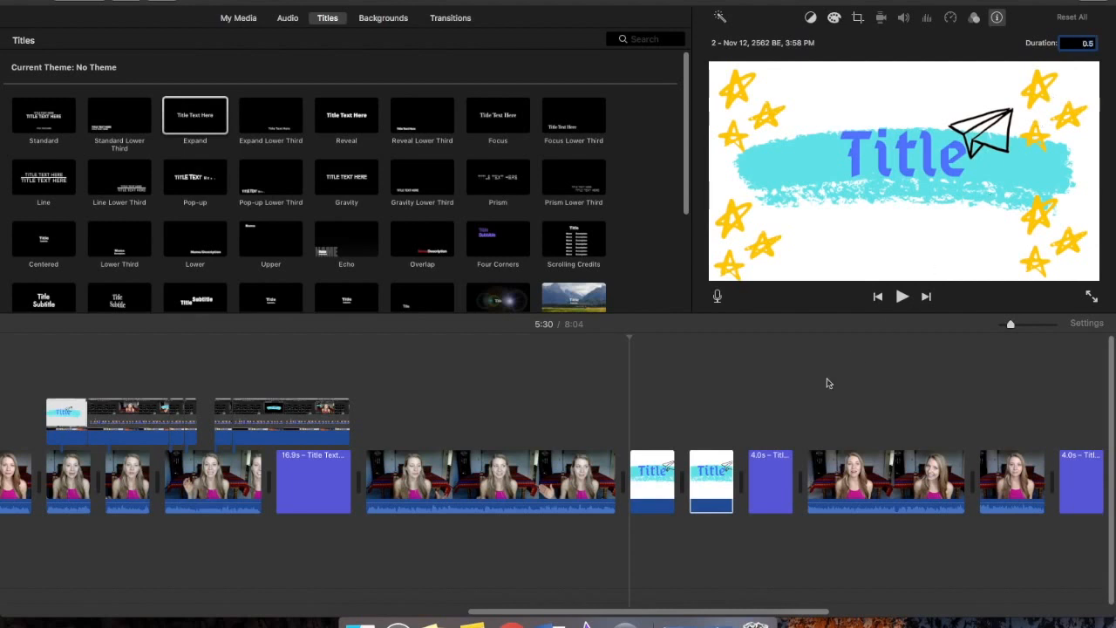
click(652, 481)
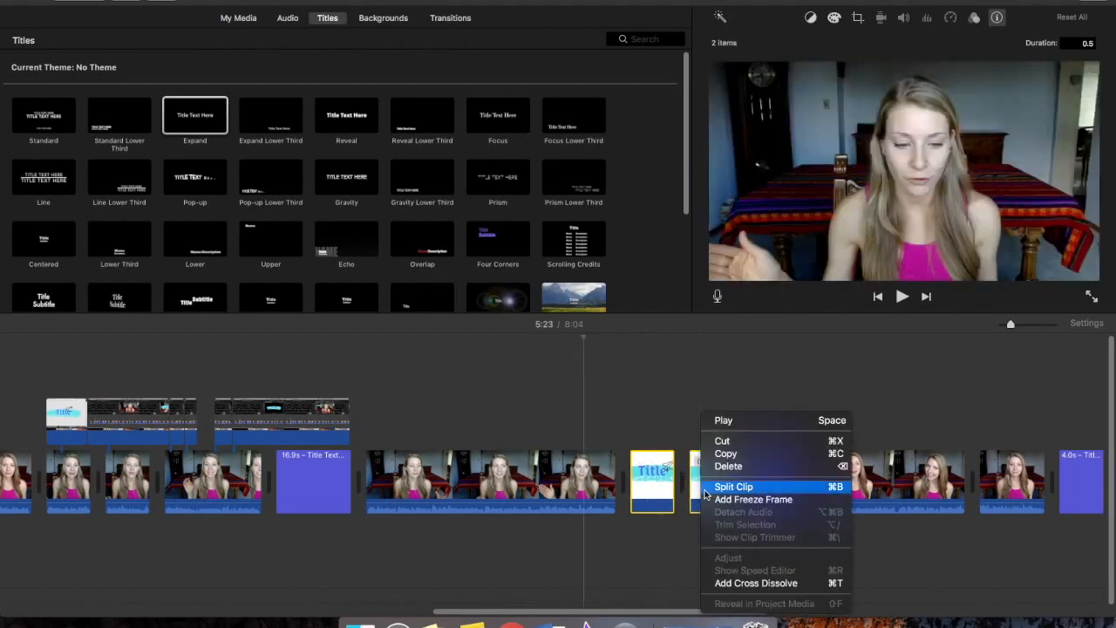
Step: Copy the star title clips and paste more copies, giving six half-second Title clips in a row
click(732, 487)
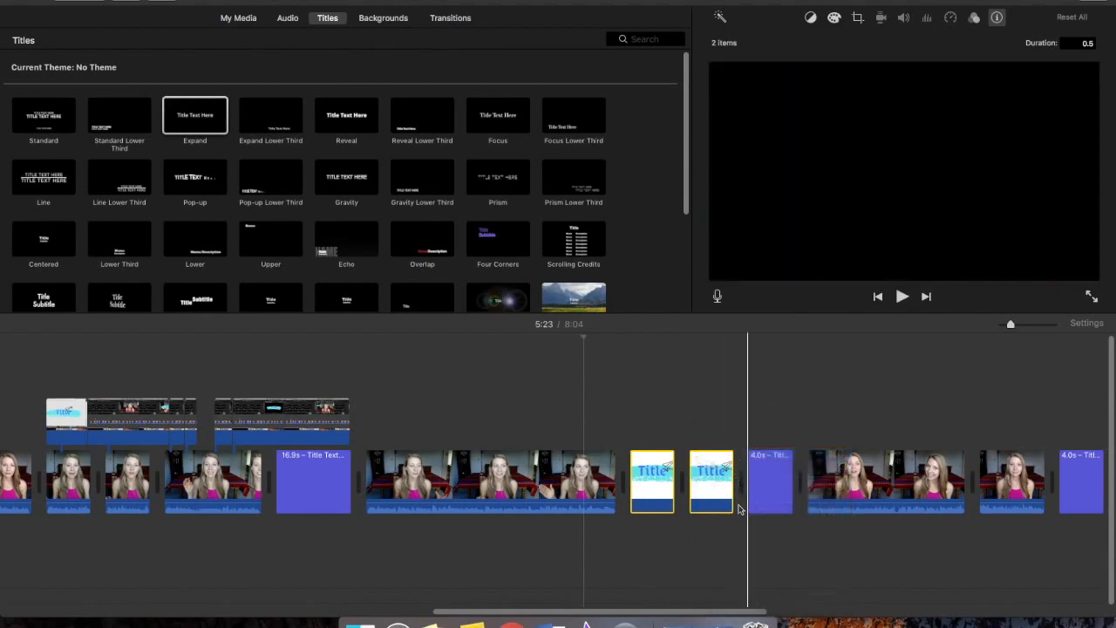
right_click(769, 481)
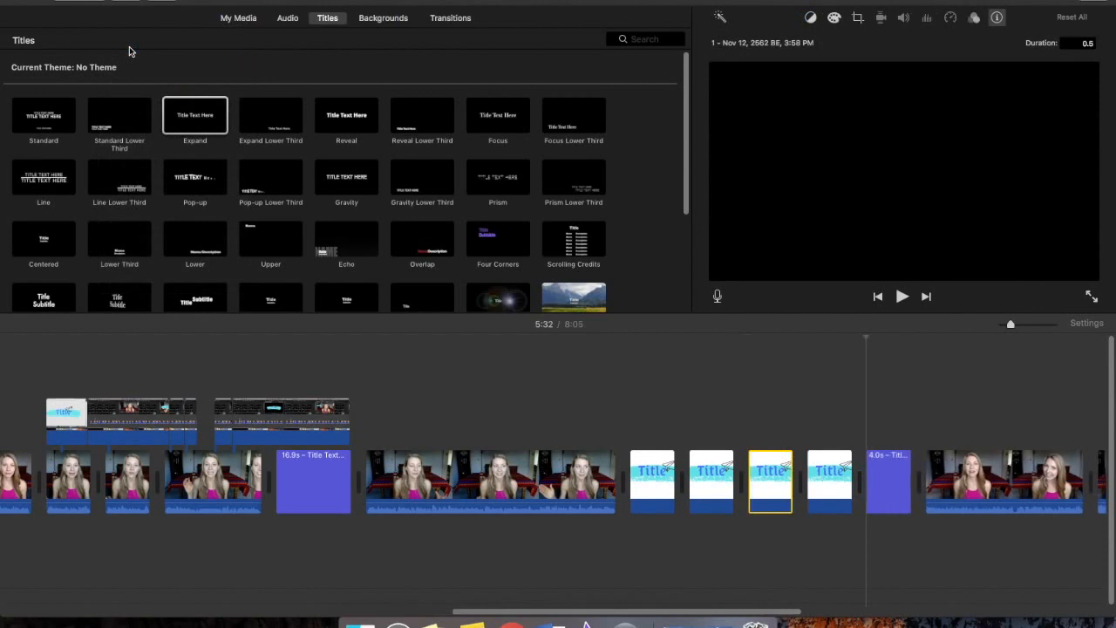
right_click(131, 49)
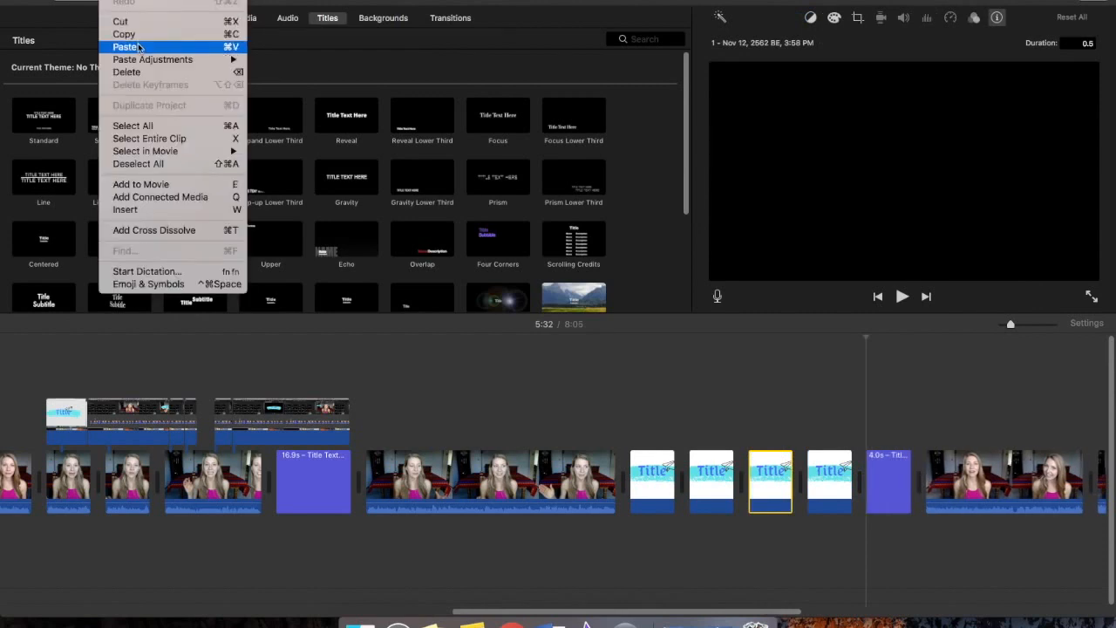
click(126, 45)
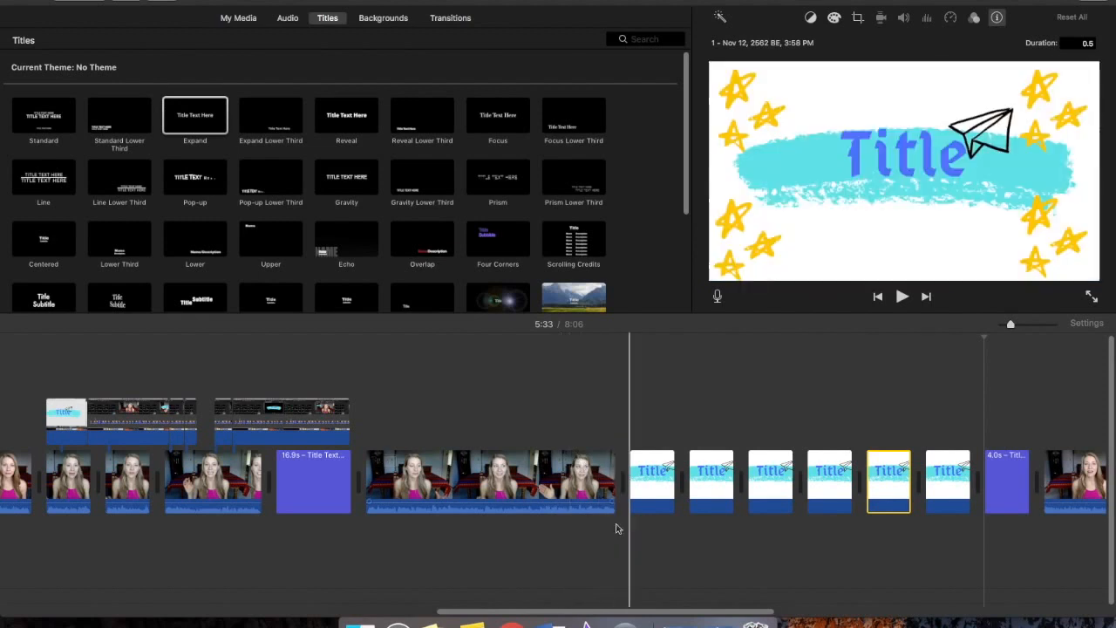
click(901, 296)
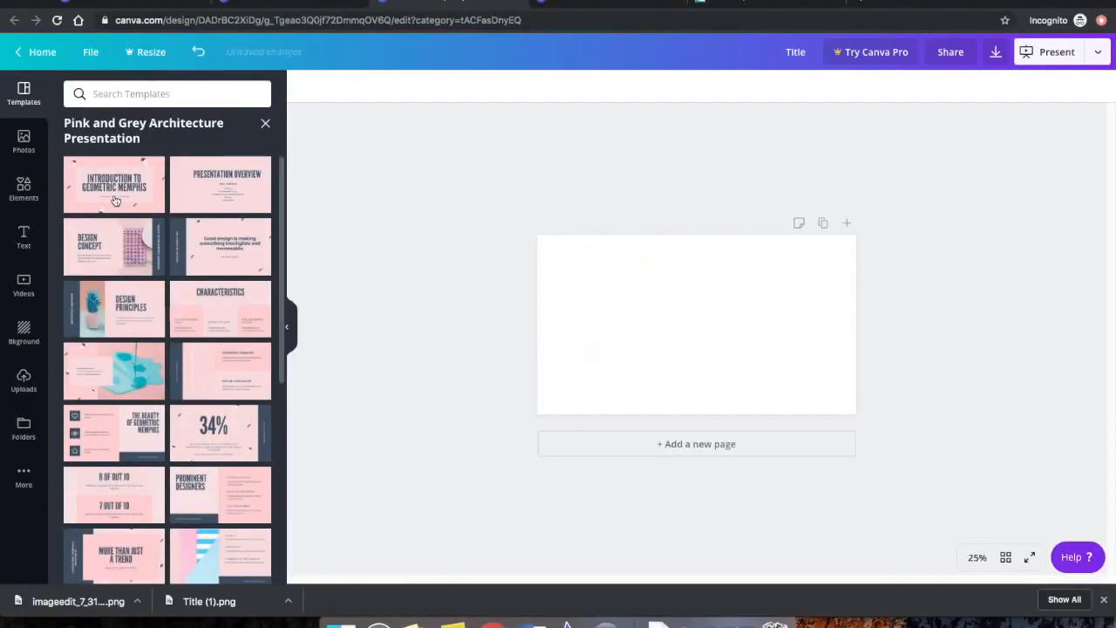
Step: Add the Pink and Grey Architecture template pages and delete the second page
click(113, 185)
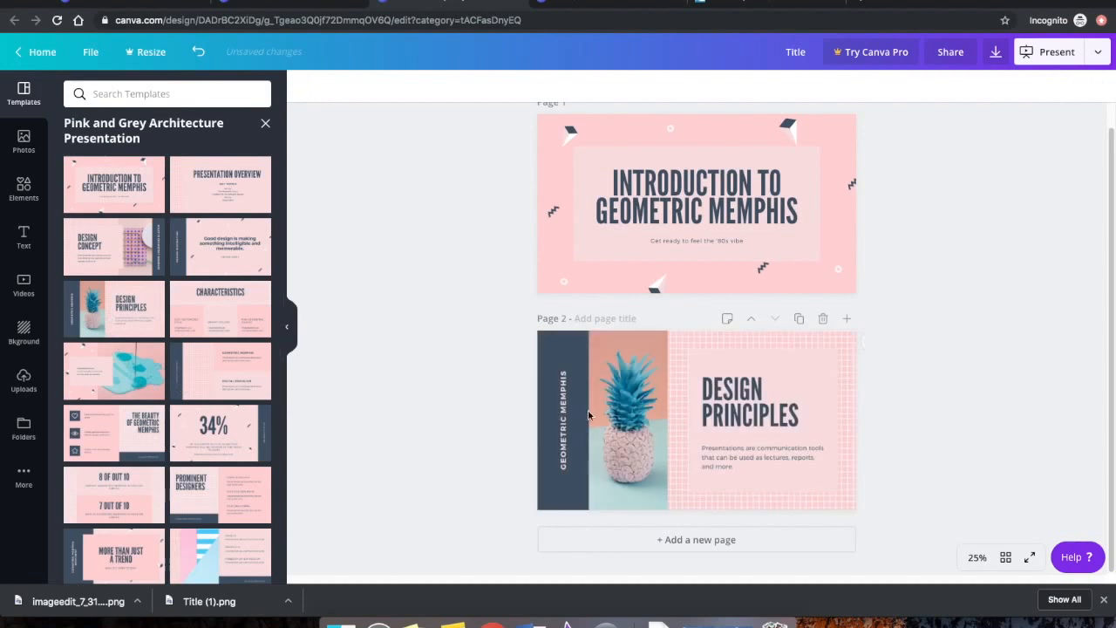
click(696, 420)
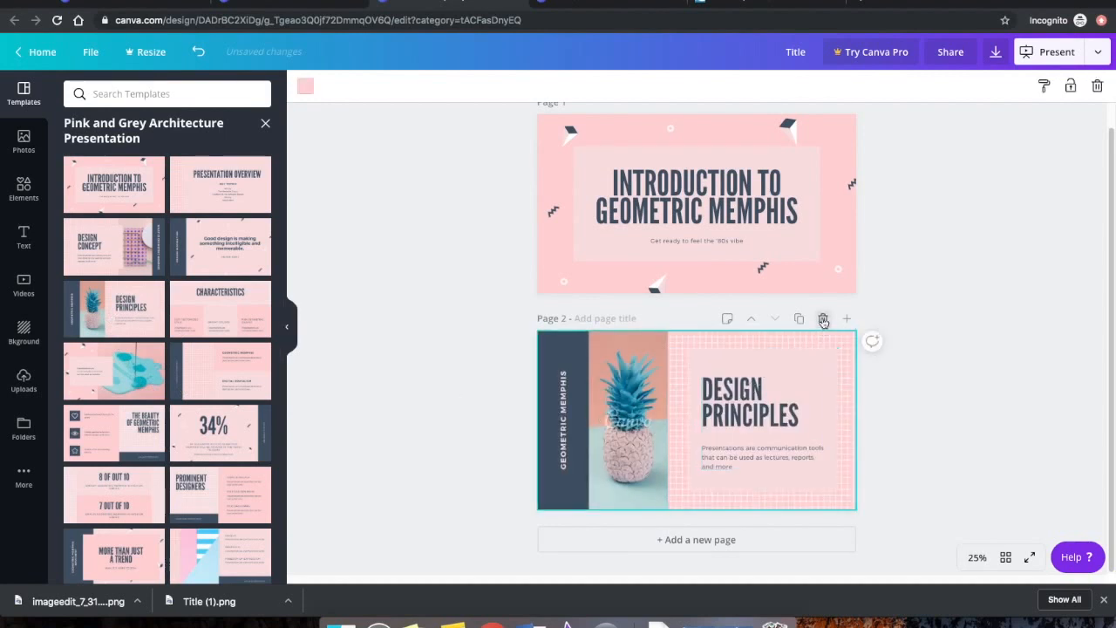
click(823, 317)
text(travel)
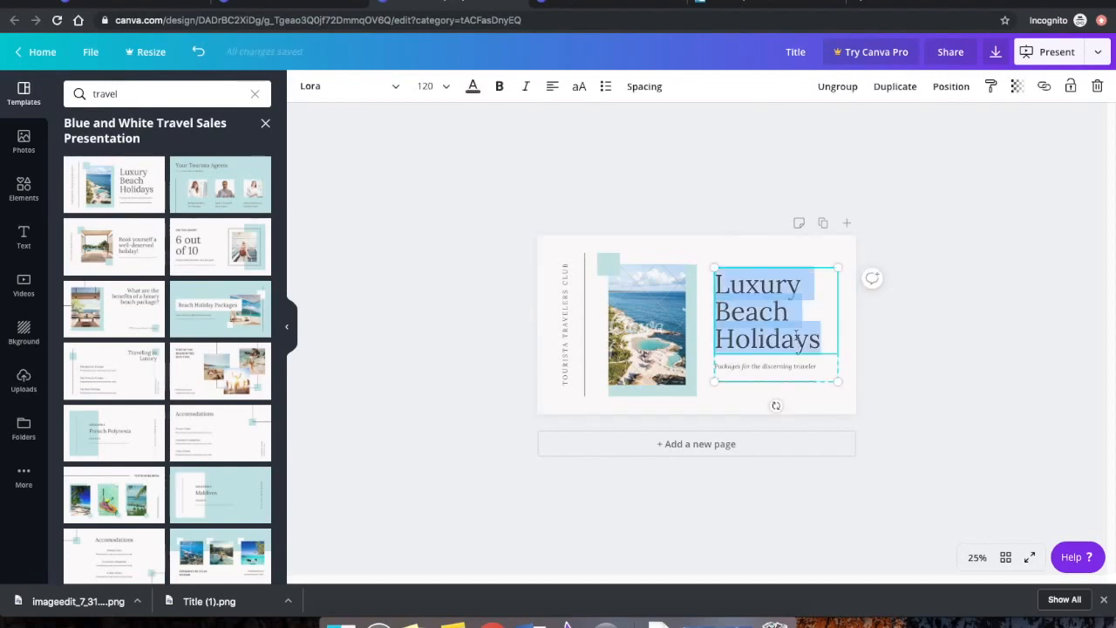
Step: Apply the Luxury Beach Holidays travel template and delete its watermarked premium photo
text(Portable)
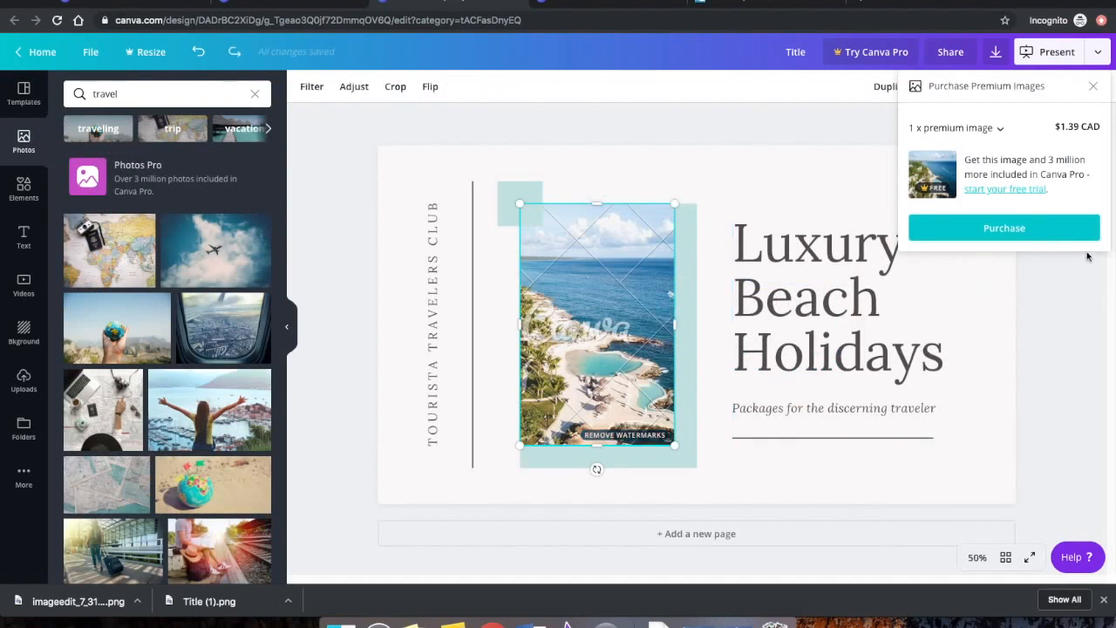
mouse_move(1004, 226)
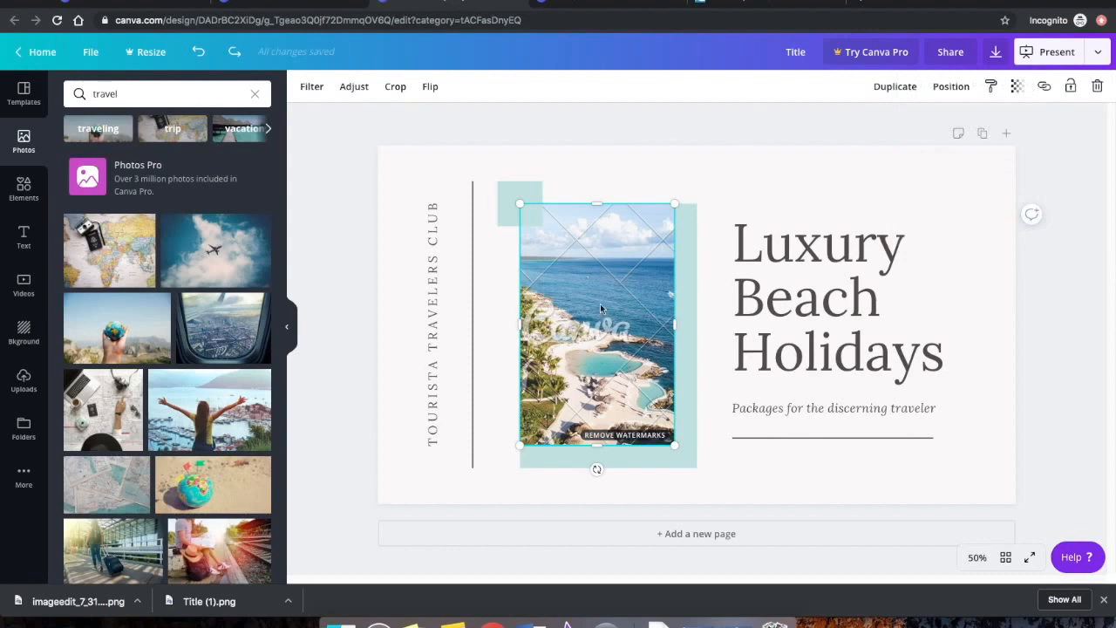
right_click(601, 309)
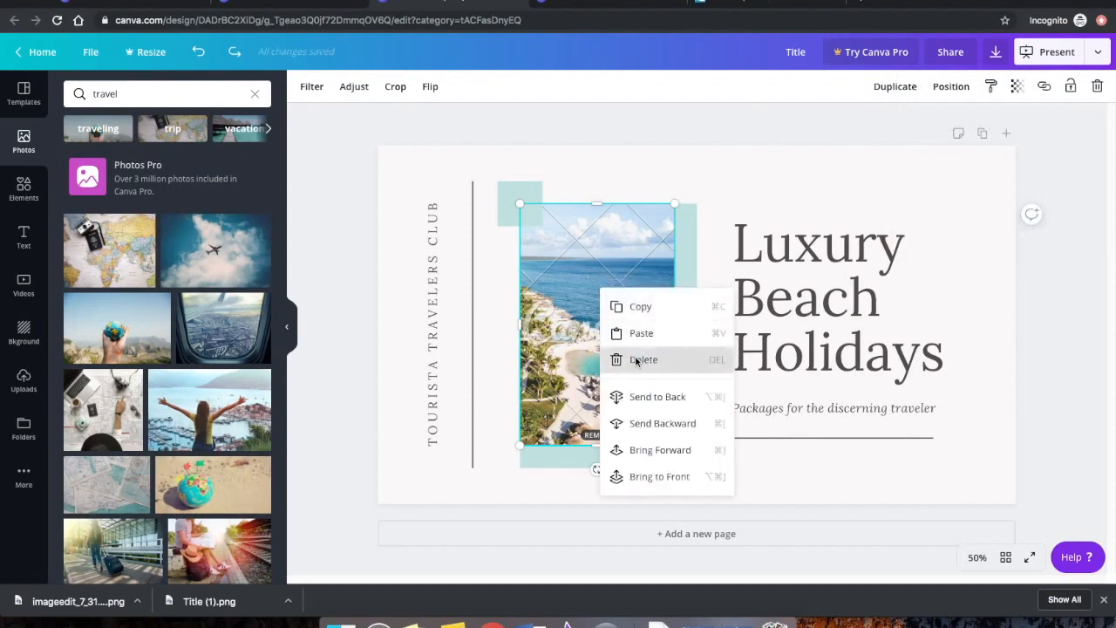
click(643, 359)
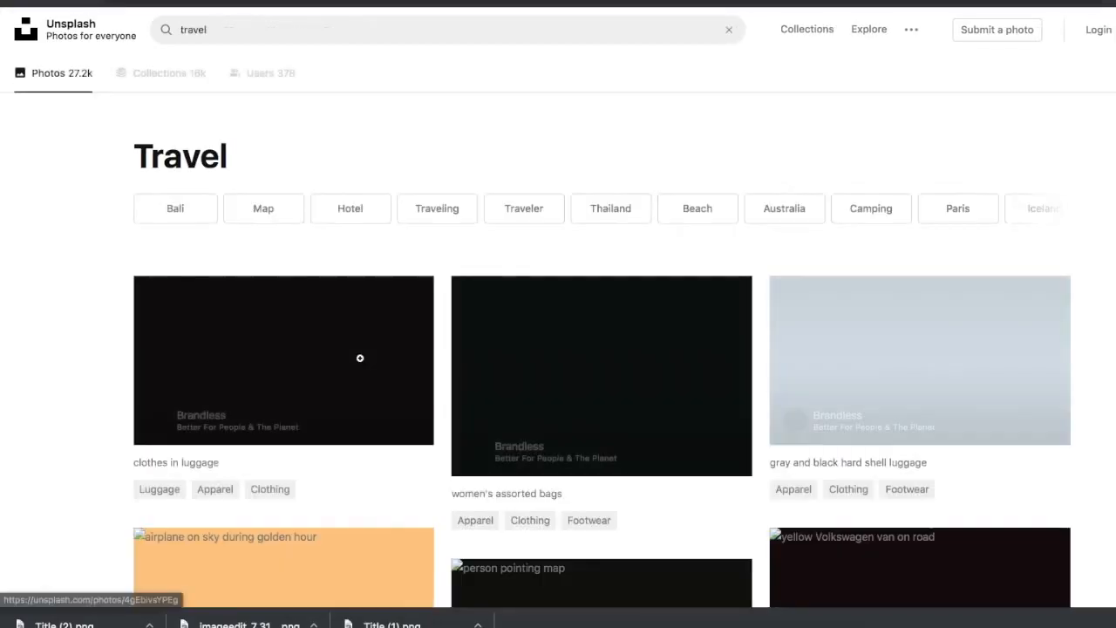
Step: Download the free Unsplash photo of the signpost beside a coconut tree from the travel results
scroll(down, 3)
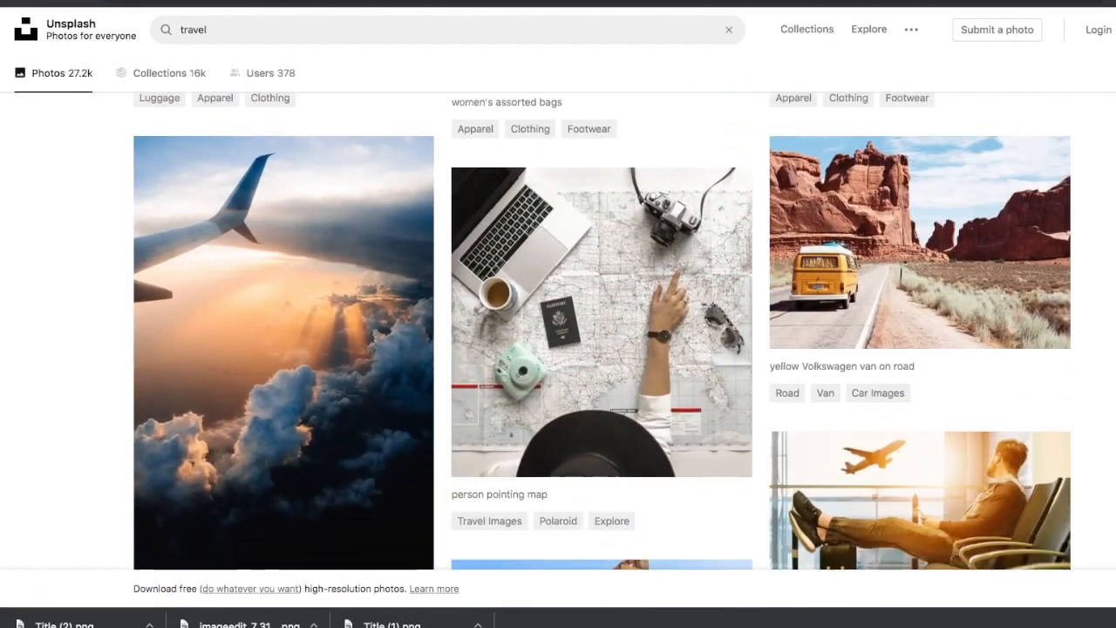
scroll(down, 3)
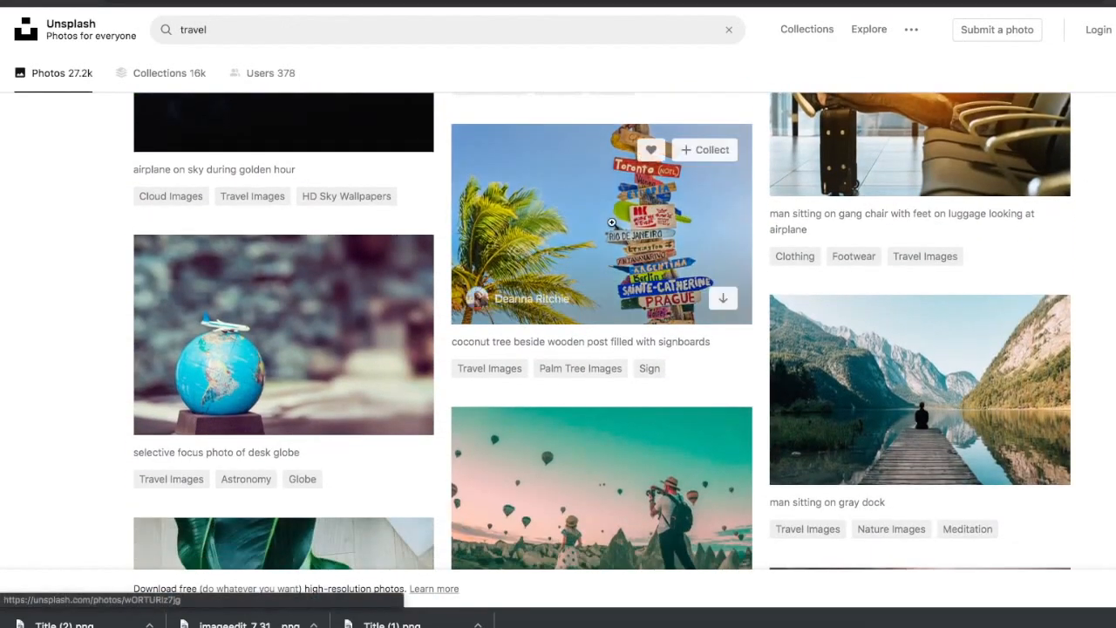
click(601, 223)
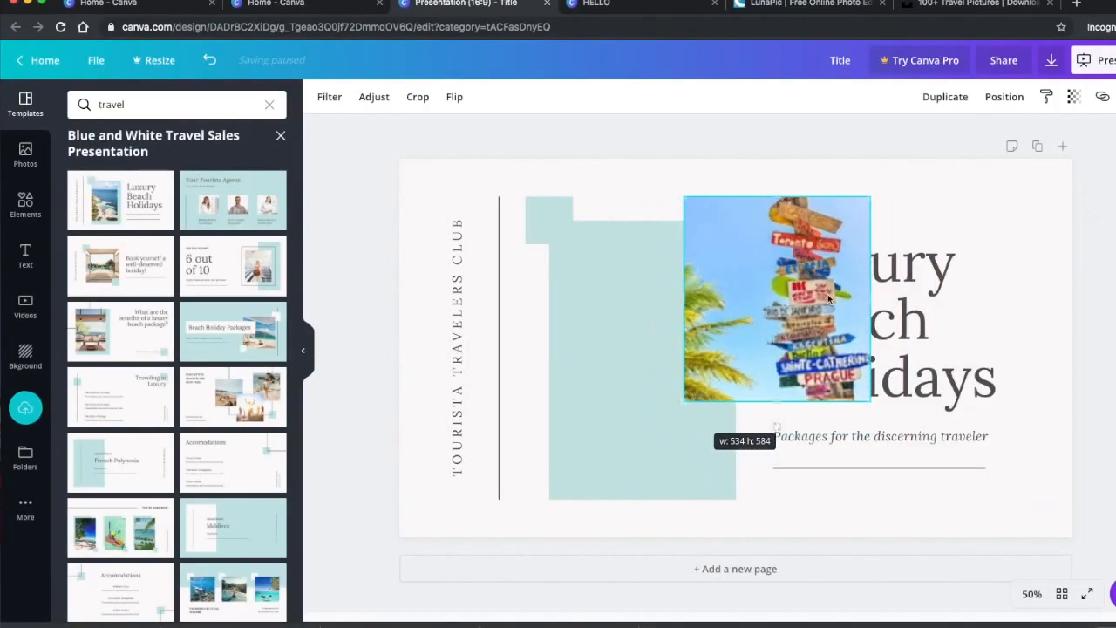
Step: Place the signpost photo into the template's photo frame and download the design as PDF Standard
drag(776, 297, 619, 366)
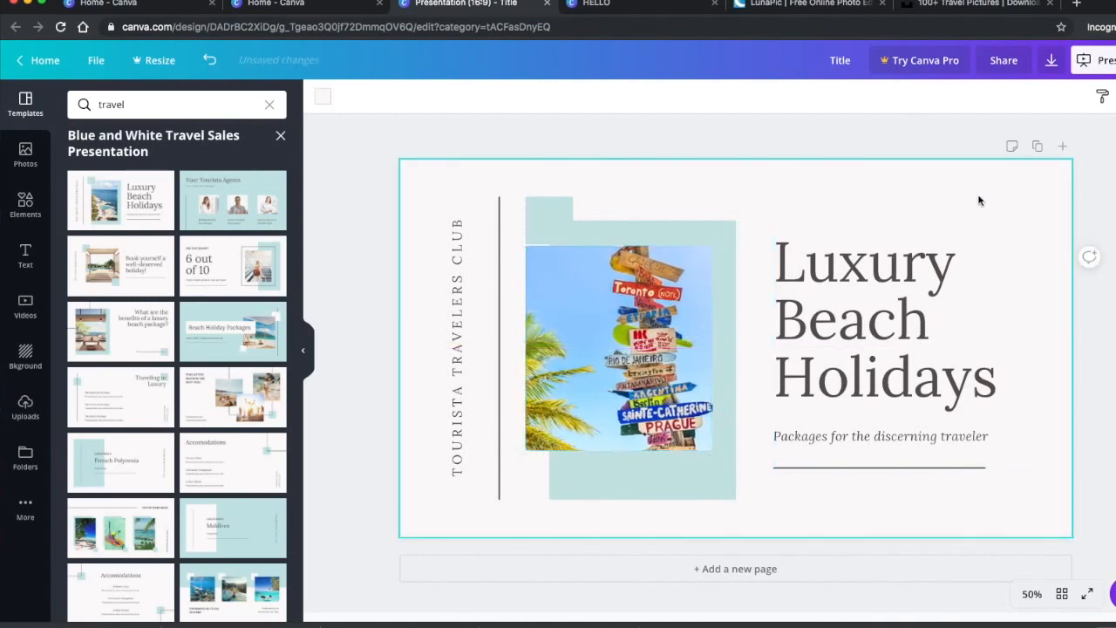
click(1060, 59)
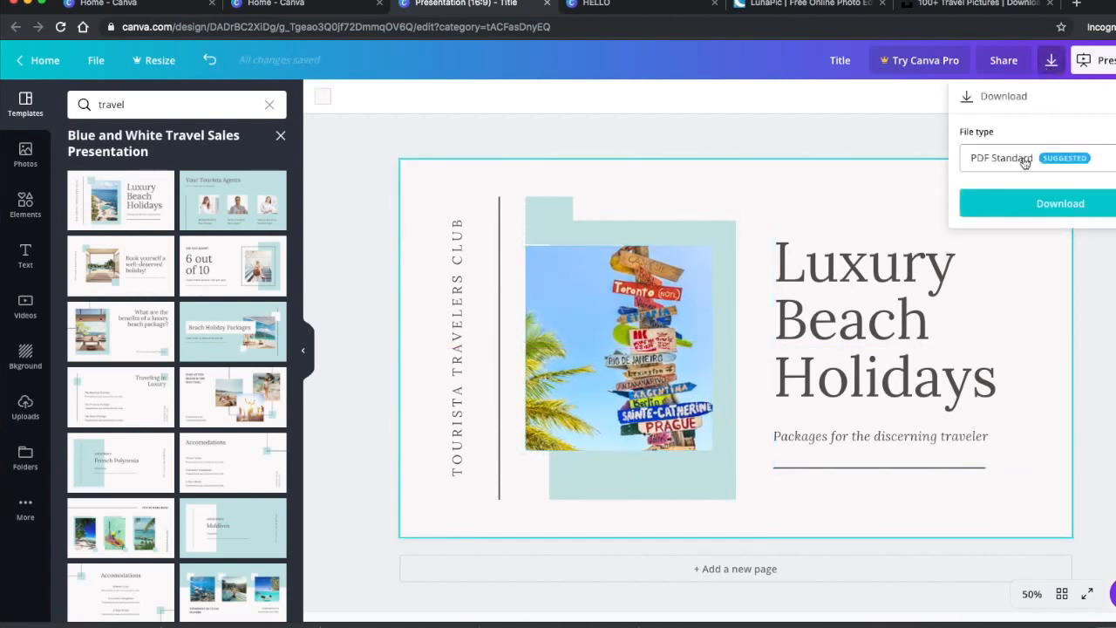
click(1060, 202)
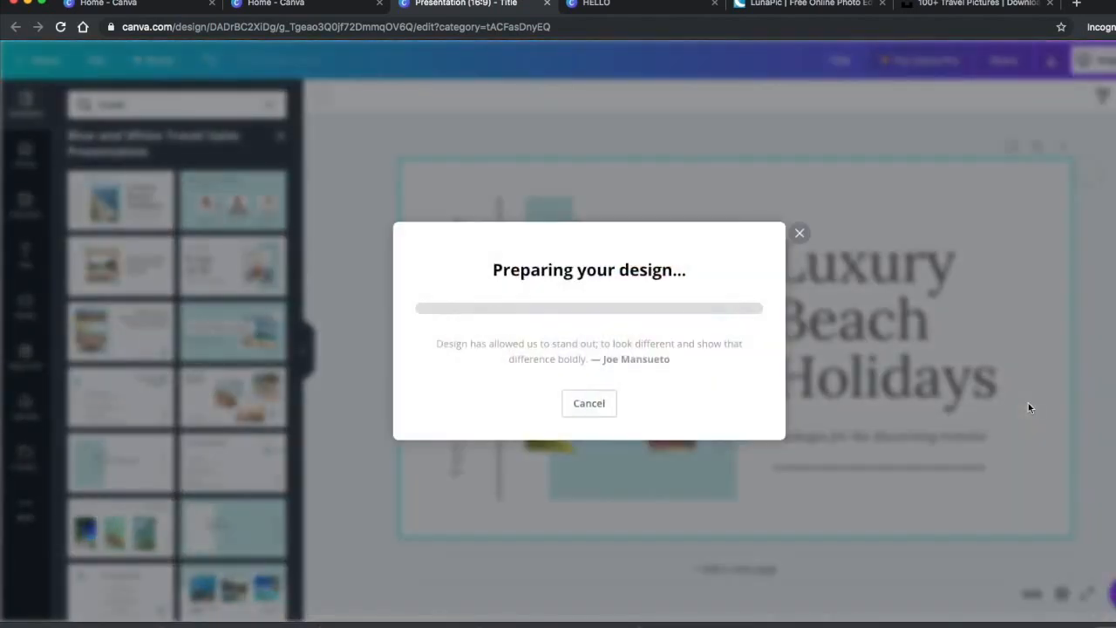